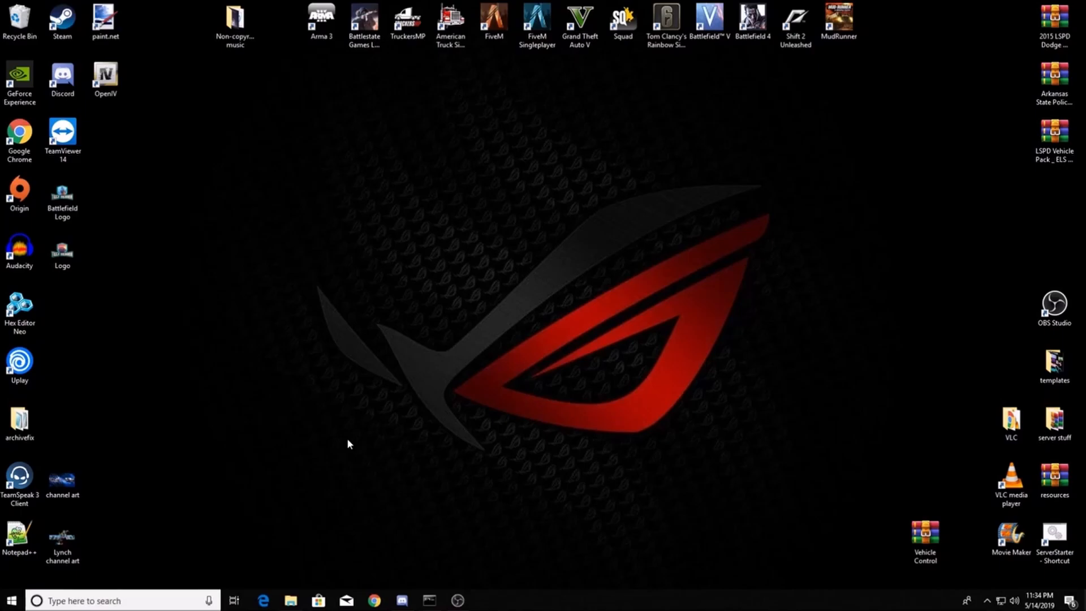
mouse_move(358, 444)
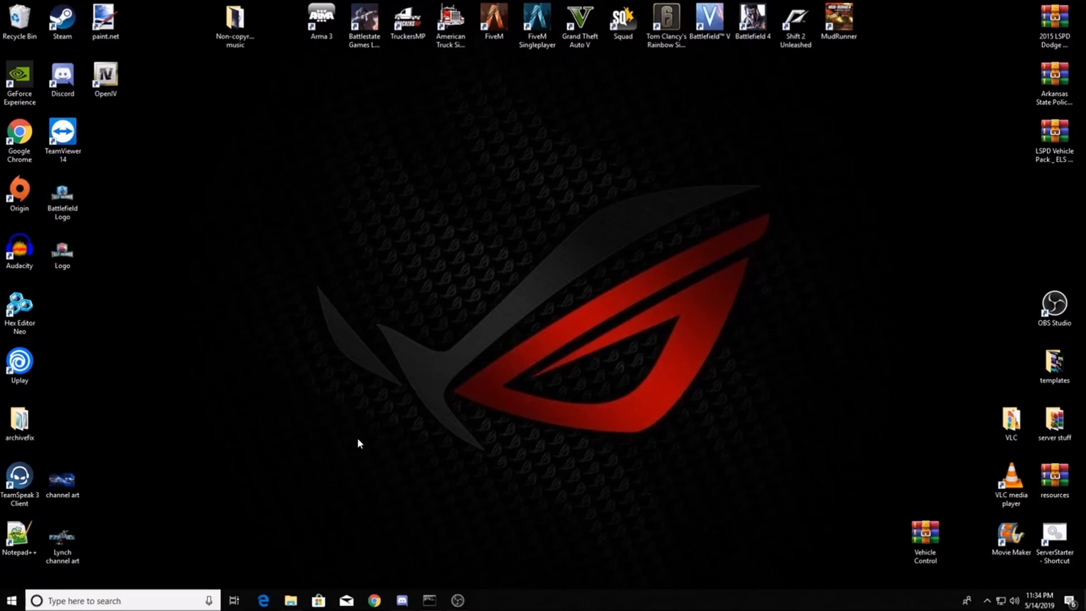
- Download the 2018 Lamborghini Huracan Performante from GTA5-Mods' Add-On vehicles to the desktop
click(374, 601)
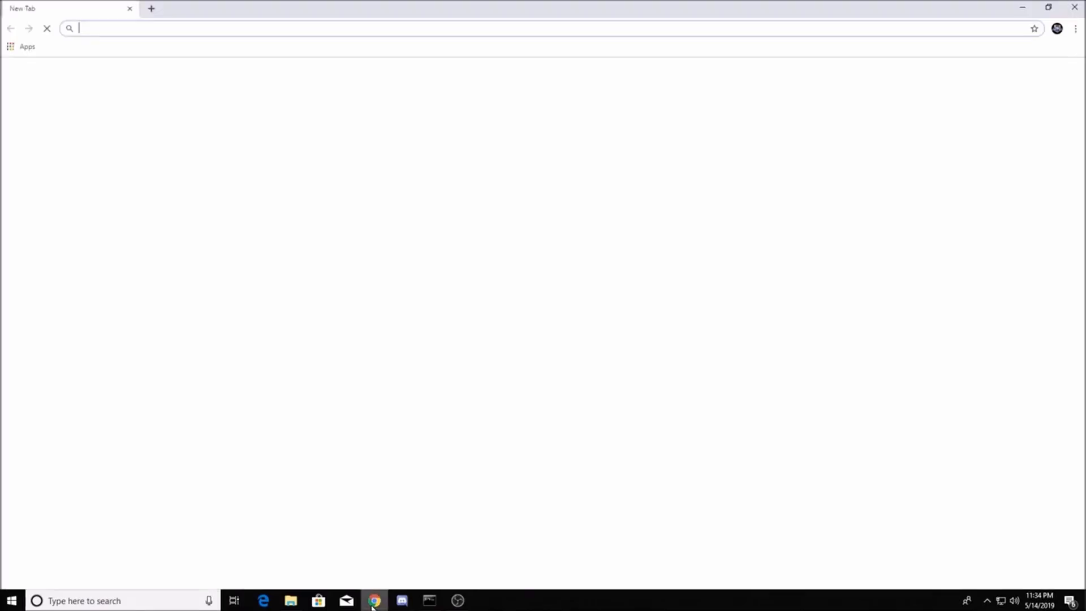
click(480, 285)
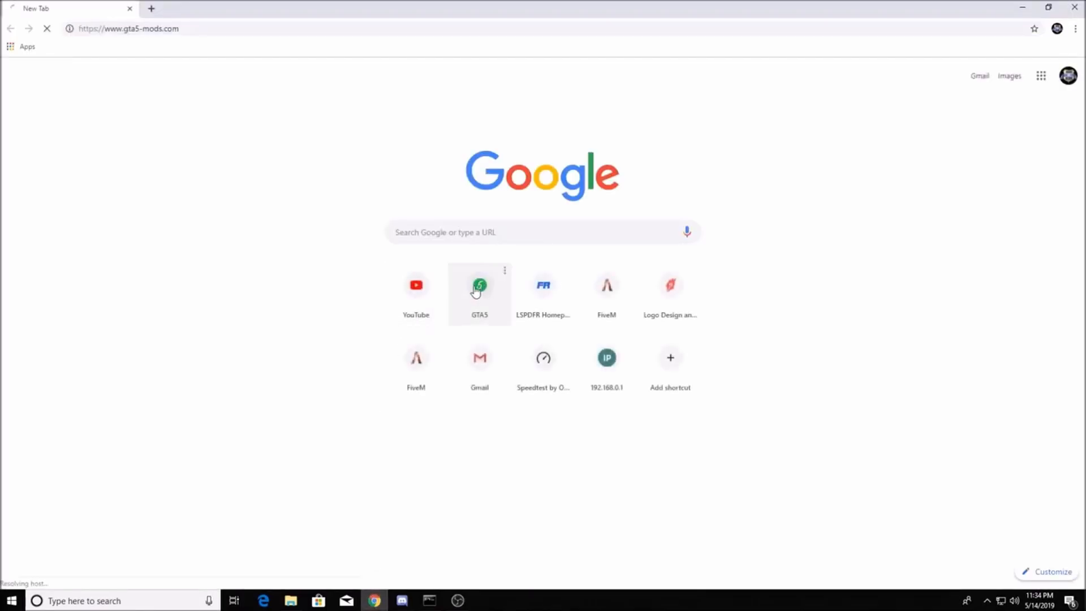
click(479, 285)
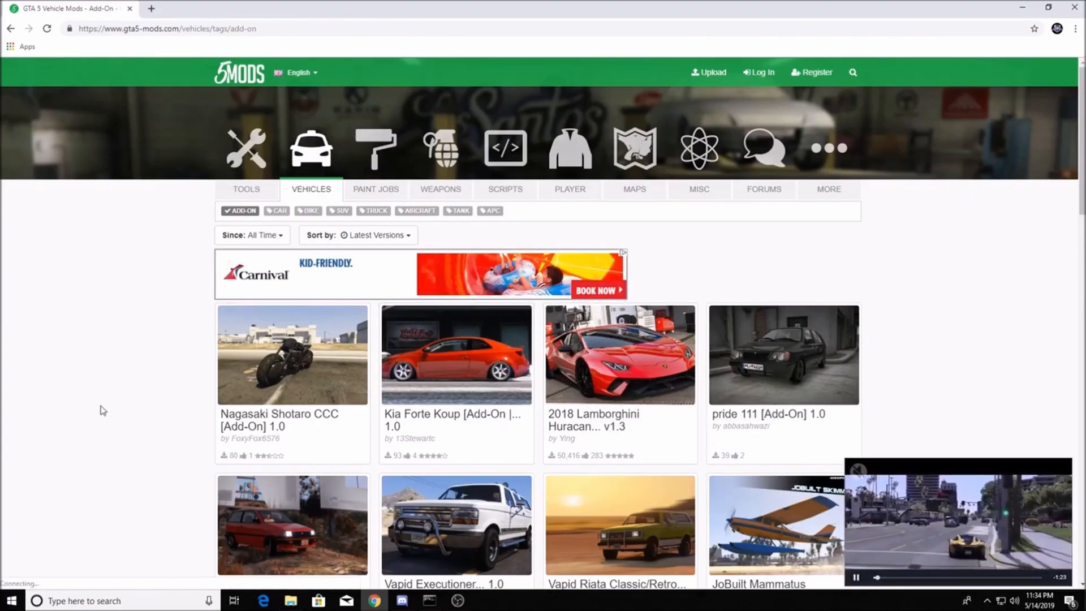
mouse_move(592, 423)
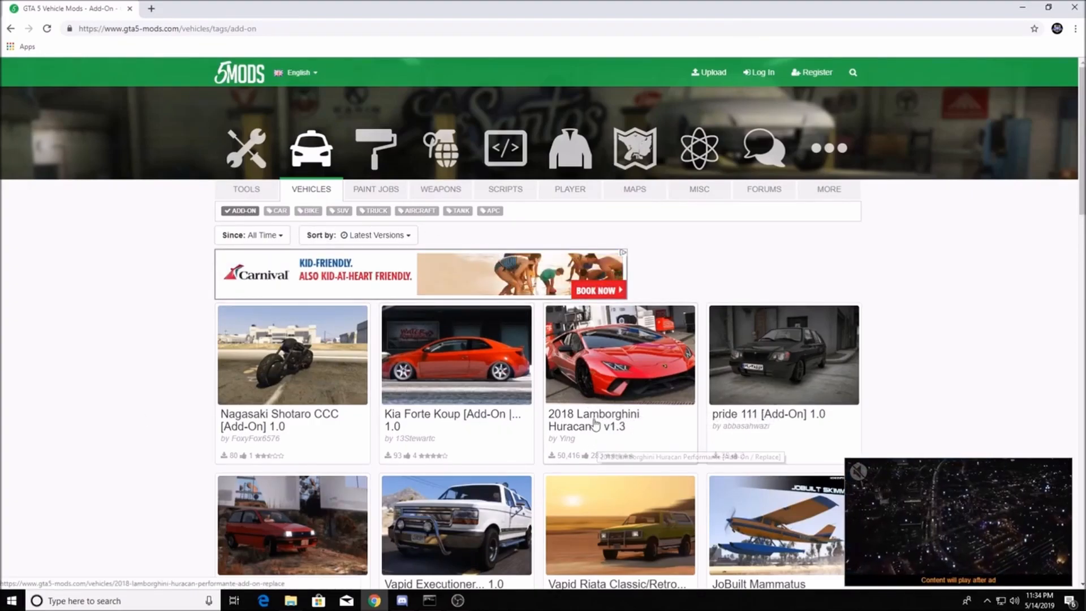
click(618, 354)
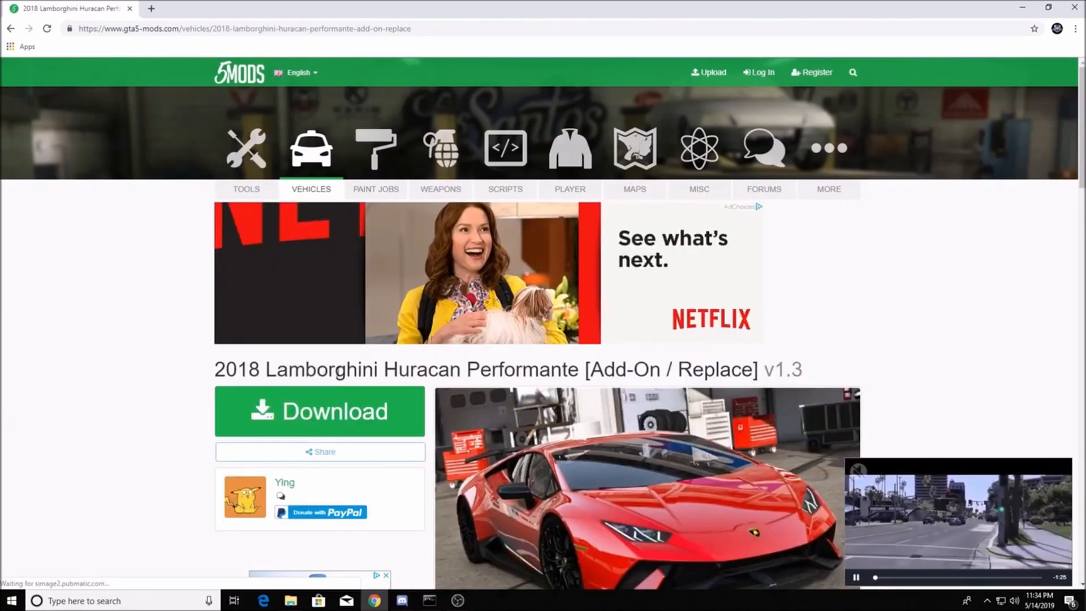
click(319, 411)
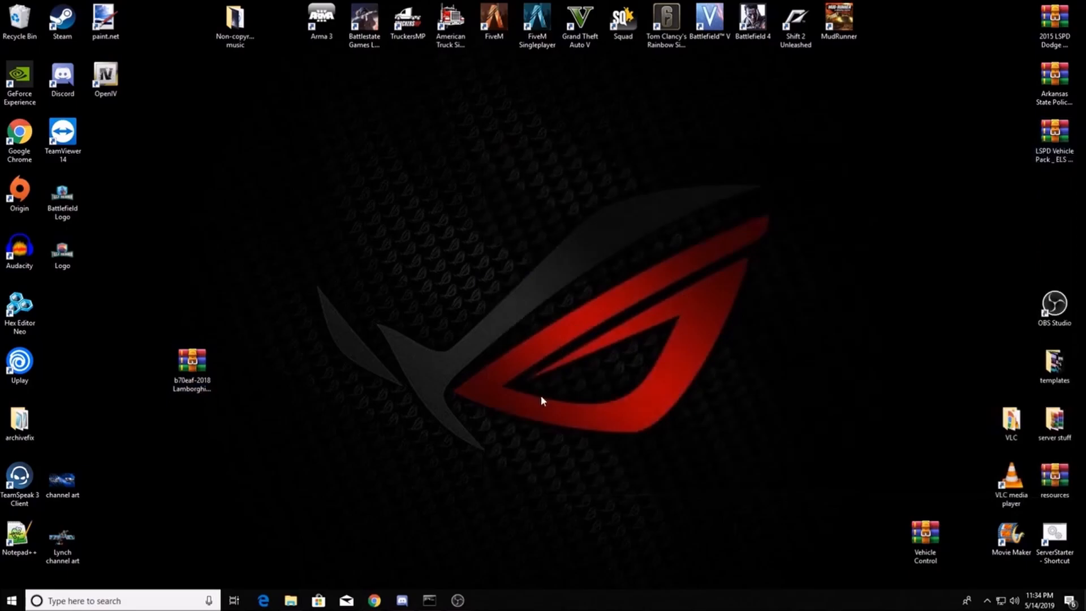
- Launch OpenIV for GTA V Windows, enable edit mode, and open mods > FiveM
click(105, 76)
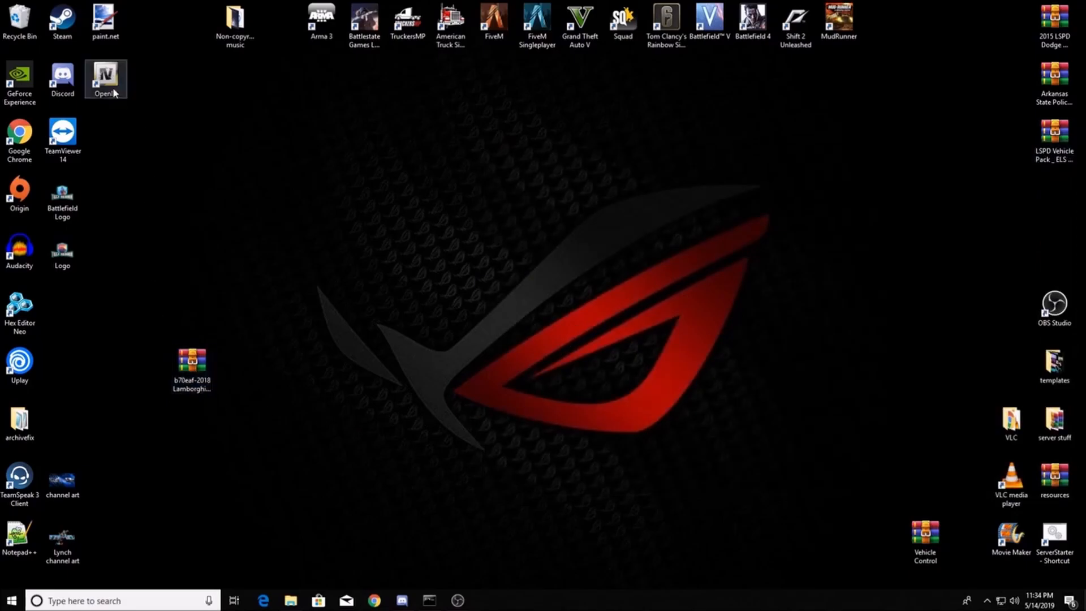
double_click(106, 74)
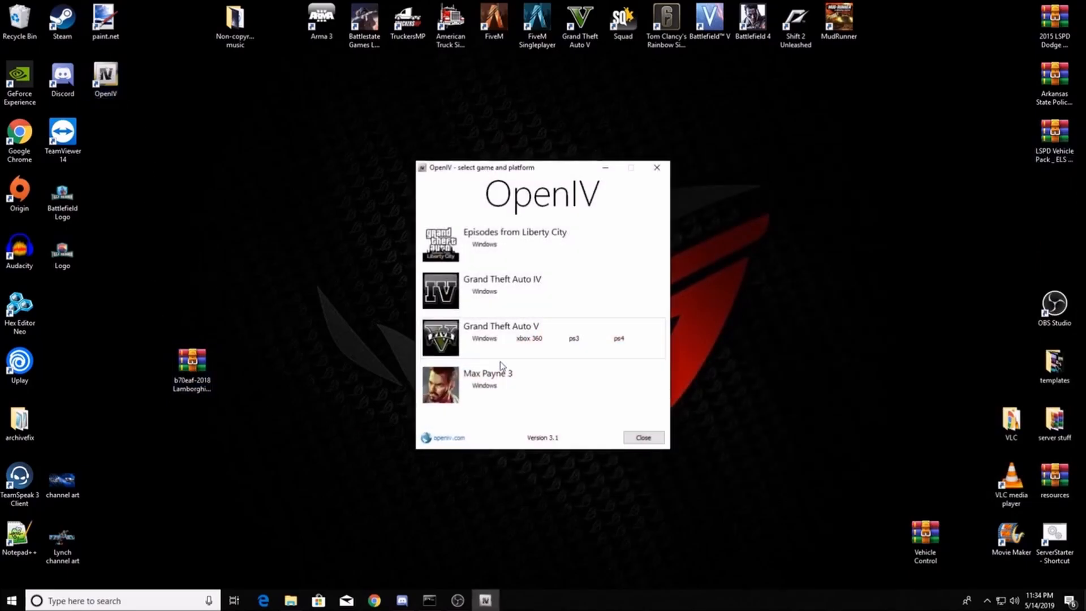
click(501, 338)
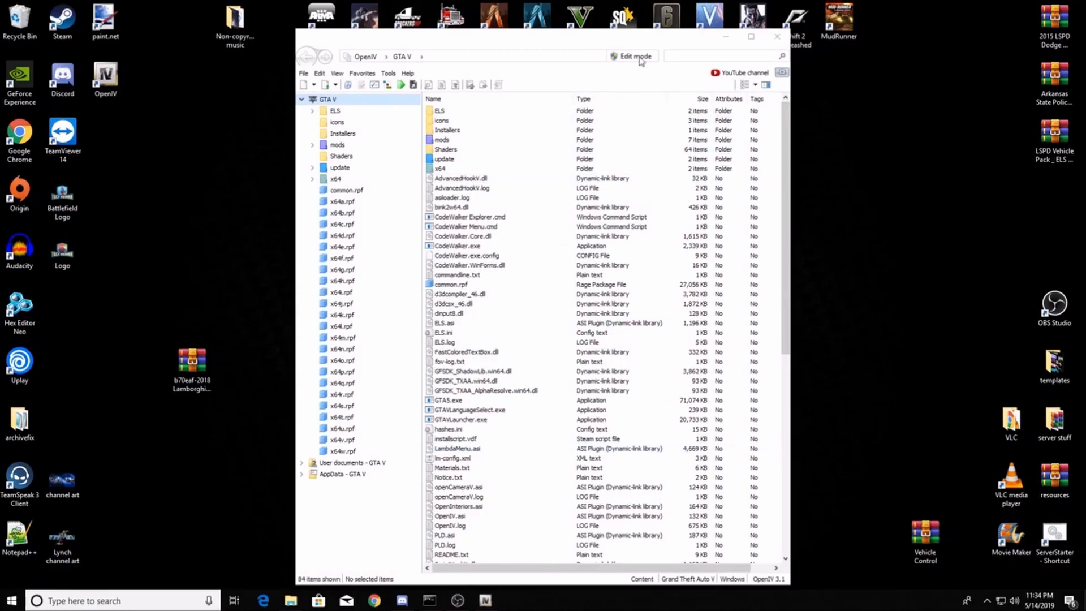
mouse_move(632, 56)
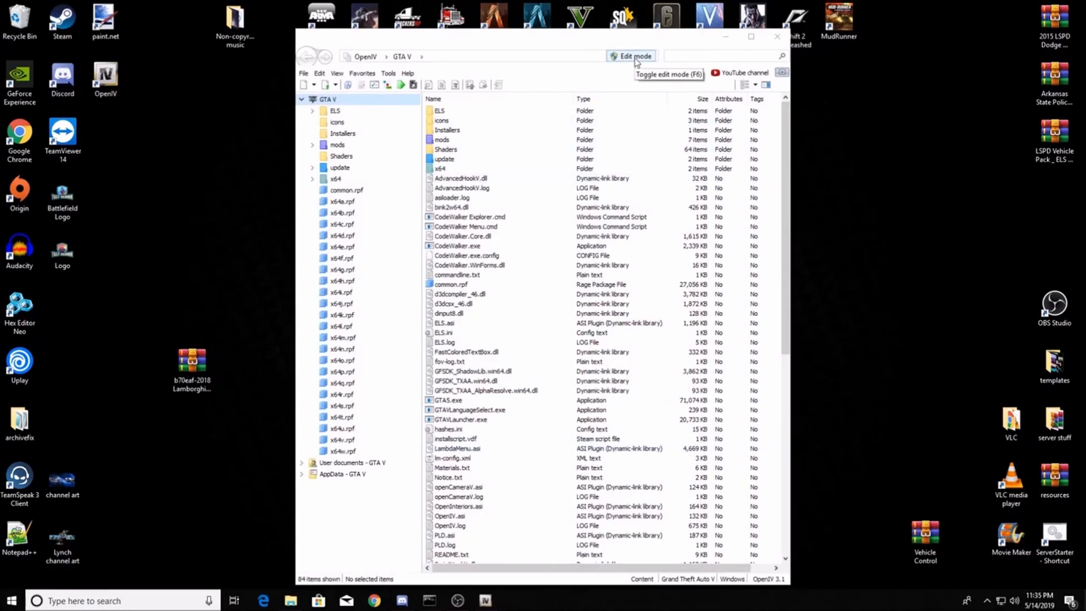
click(630, 56)
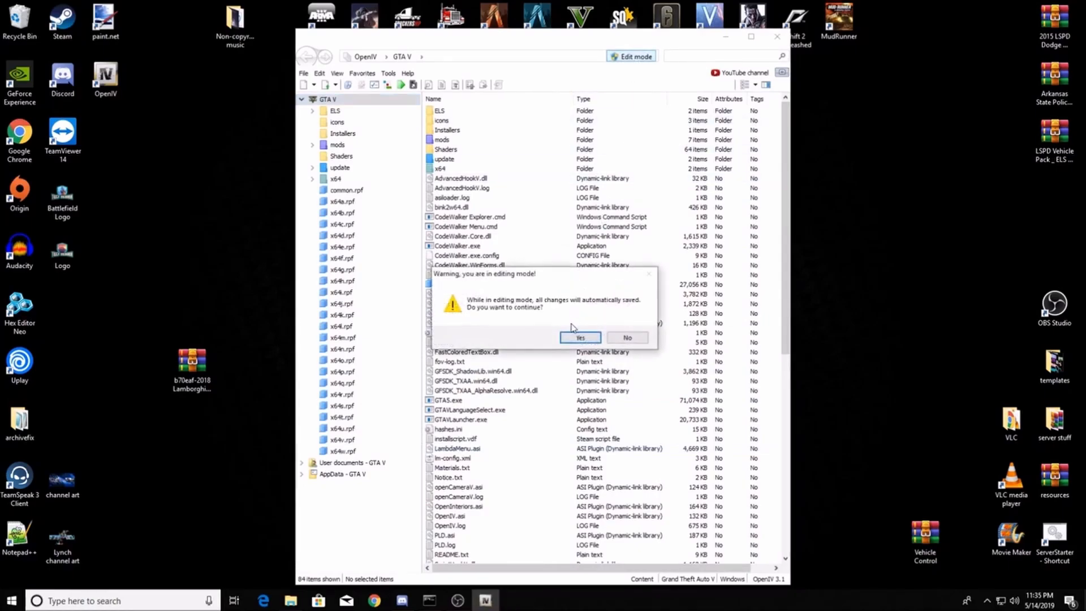
click(581, 338)
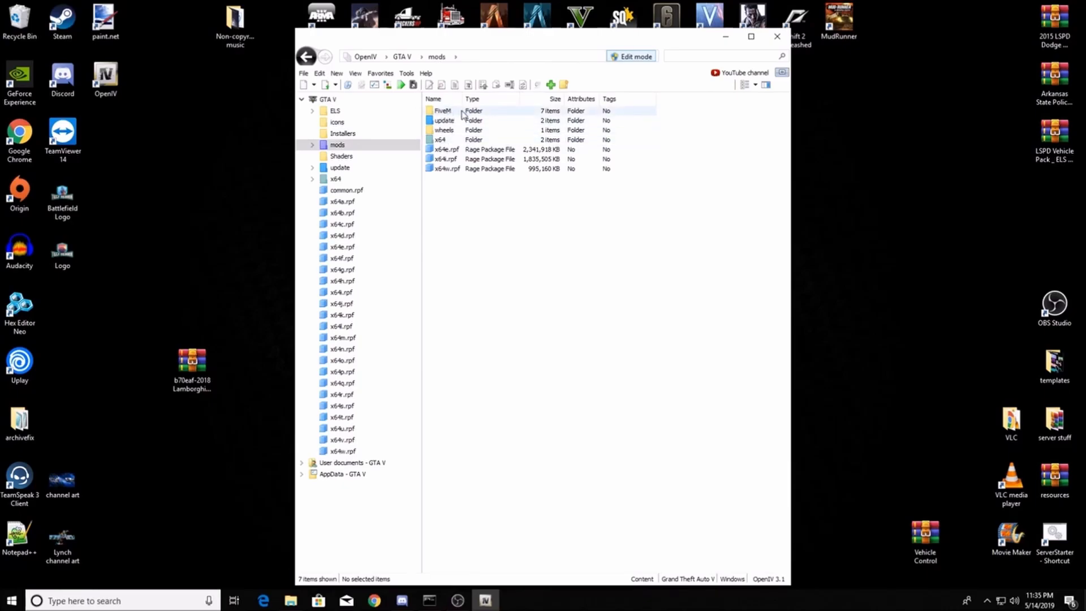
double_click(441, 111)
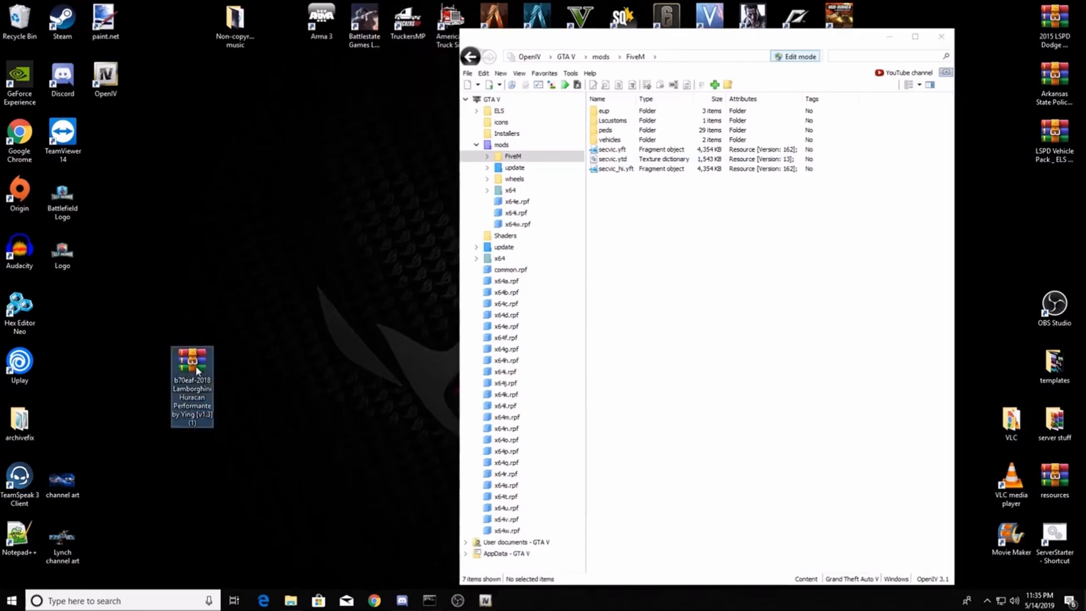
- Extract the Huracan archive's ADD-ON dlc.rpf into OpenIV's FiveM folder and close WinRAR
double_click(192, 361)
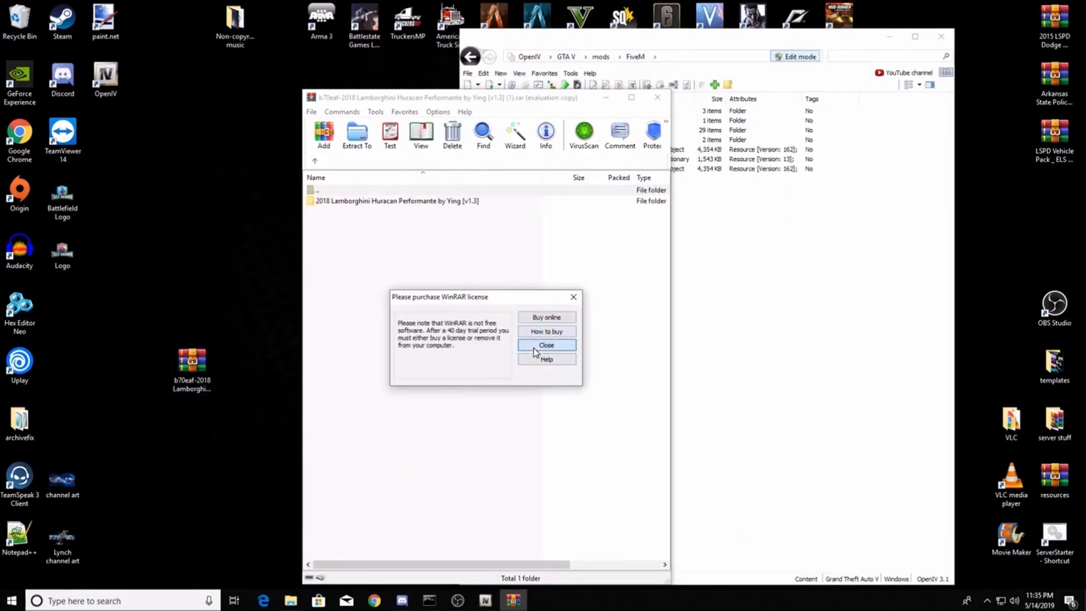
click(546, 344)
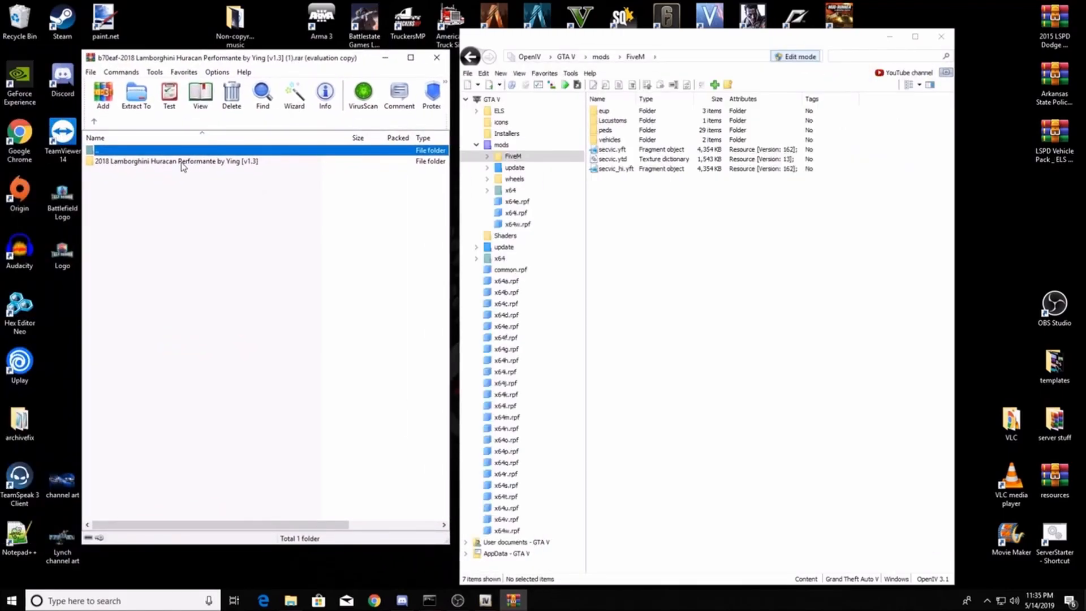
double_click(176, 161)
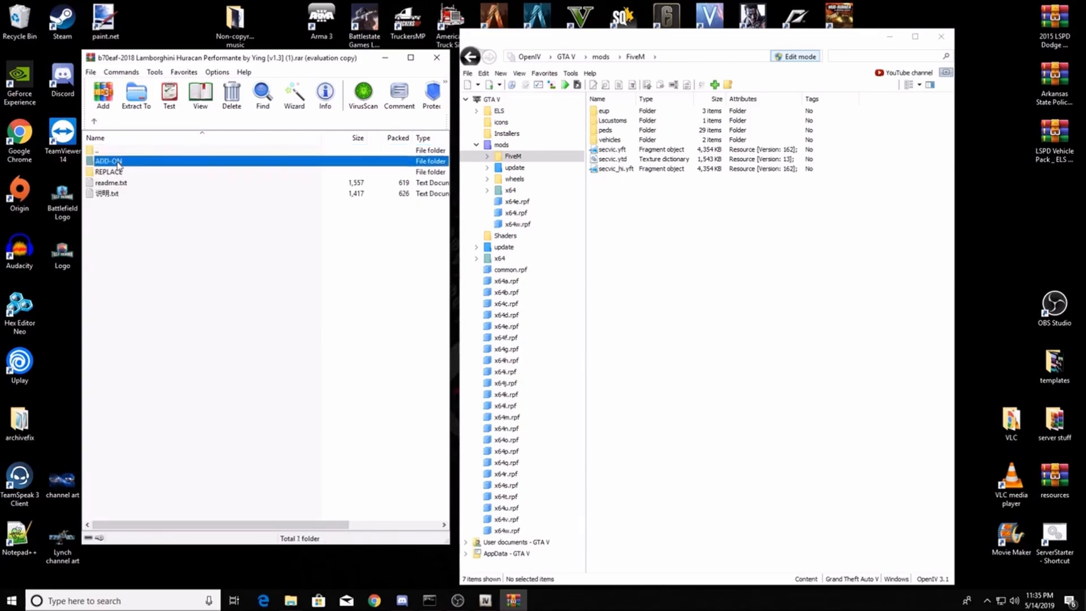
double_click(108, 161)
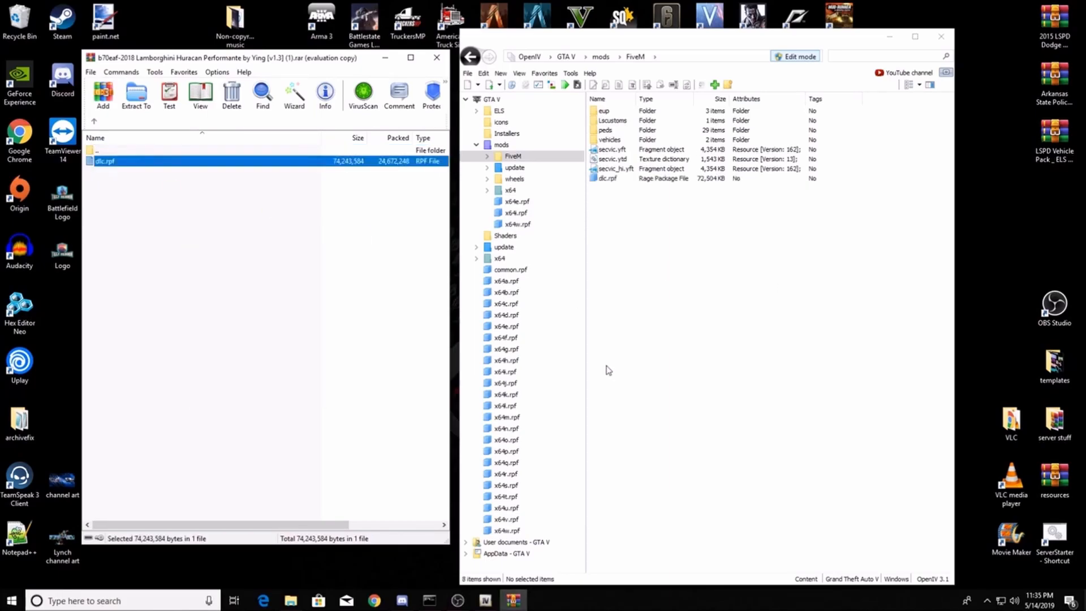
mouse_move(438, 57)
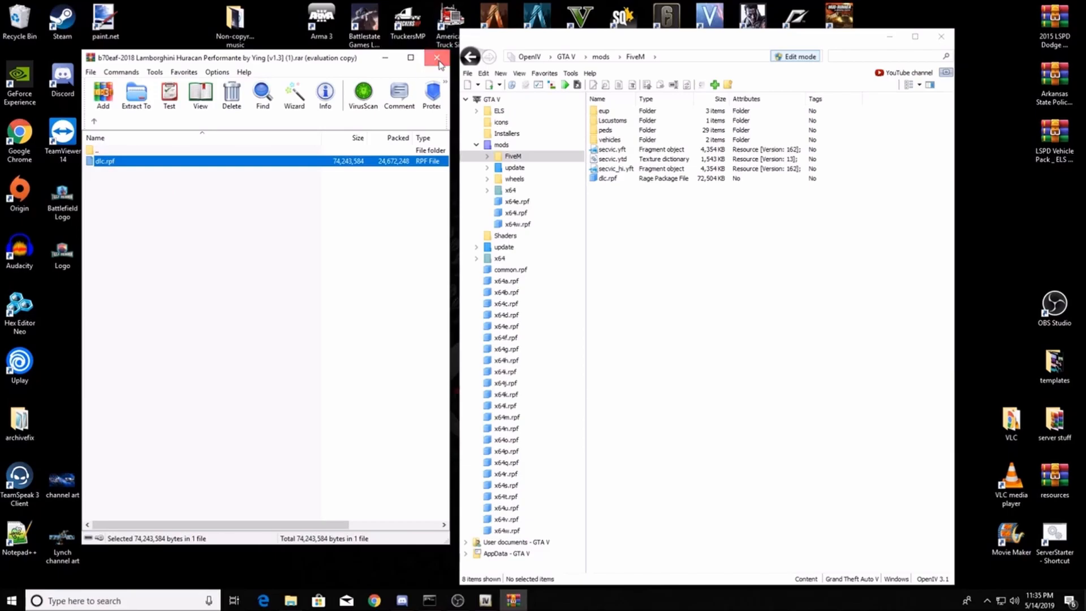
click(437, 58)
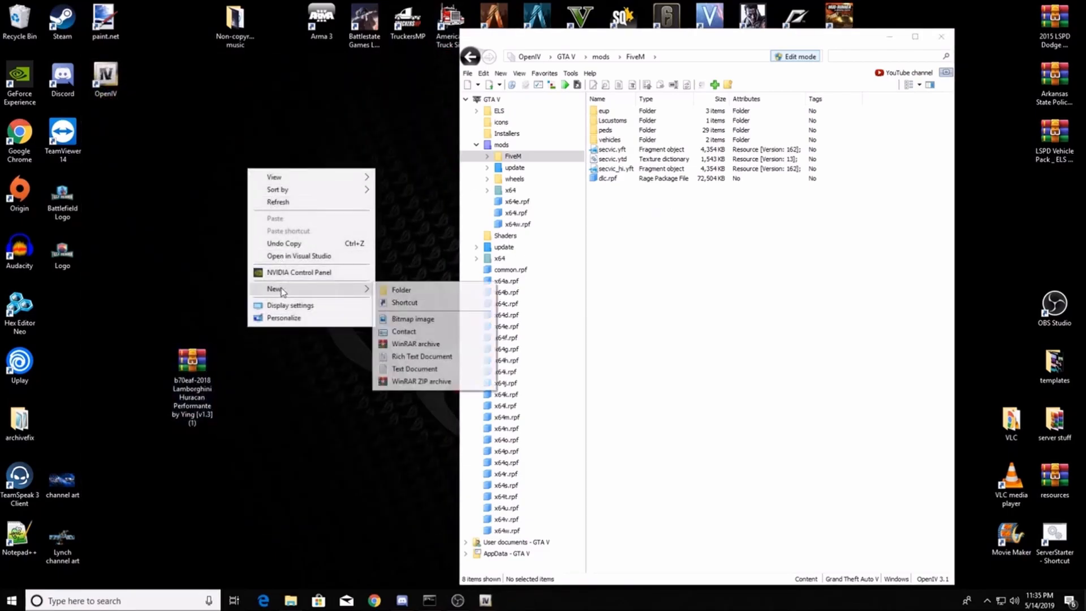
- Create a desktop folder named 18_Huracan
click(401, 289)
text(18_Hurican)
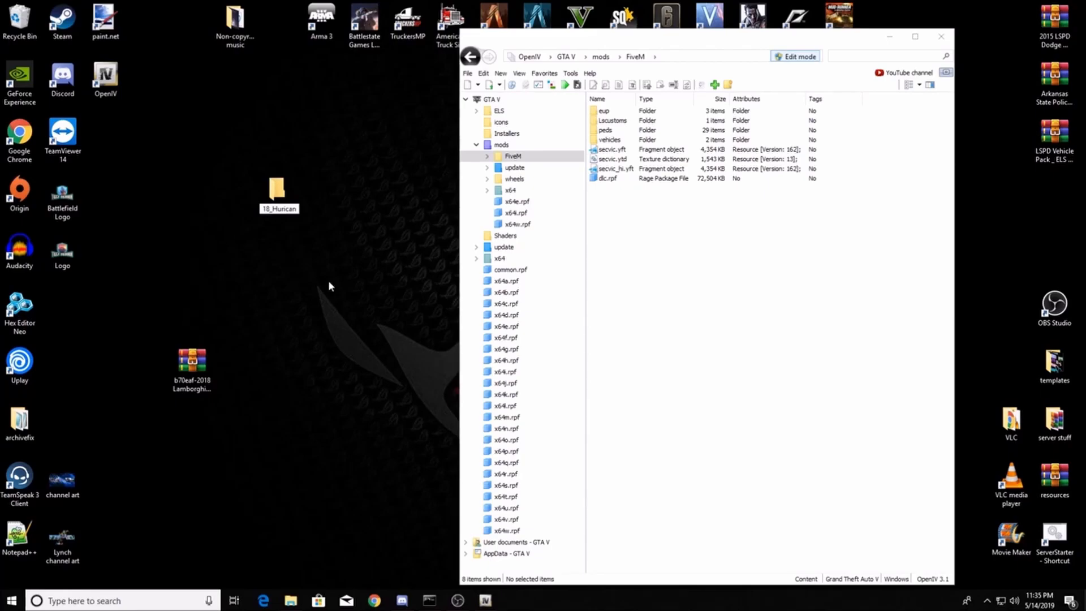
click(278, 190)
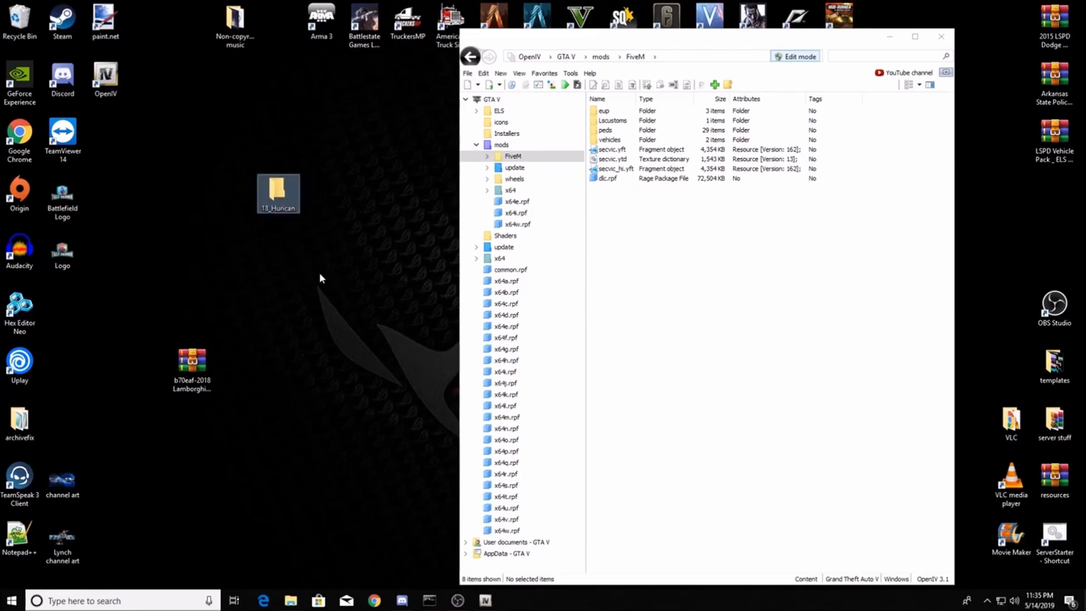
mouse_move(287, 260)
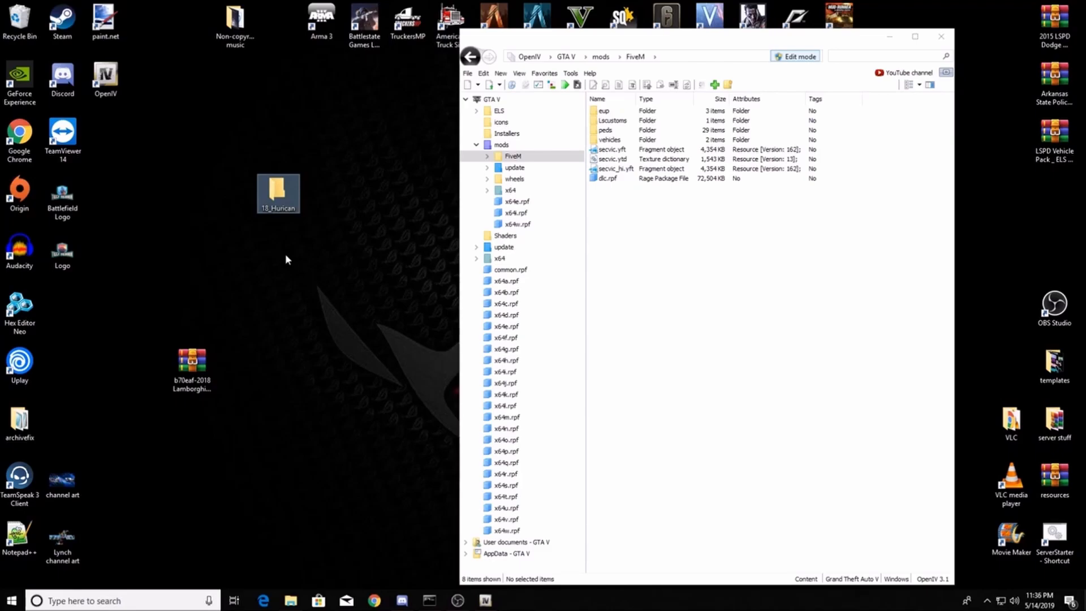
mouse_move(273, 222)
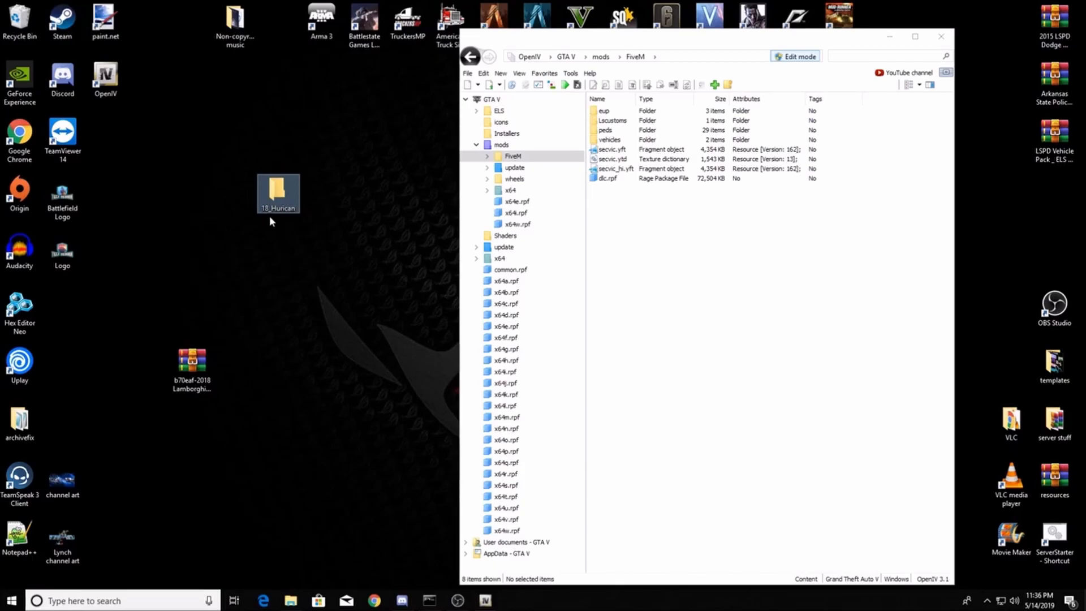
mouse_move(280, 202)
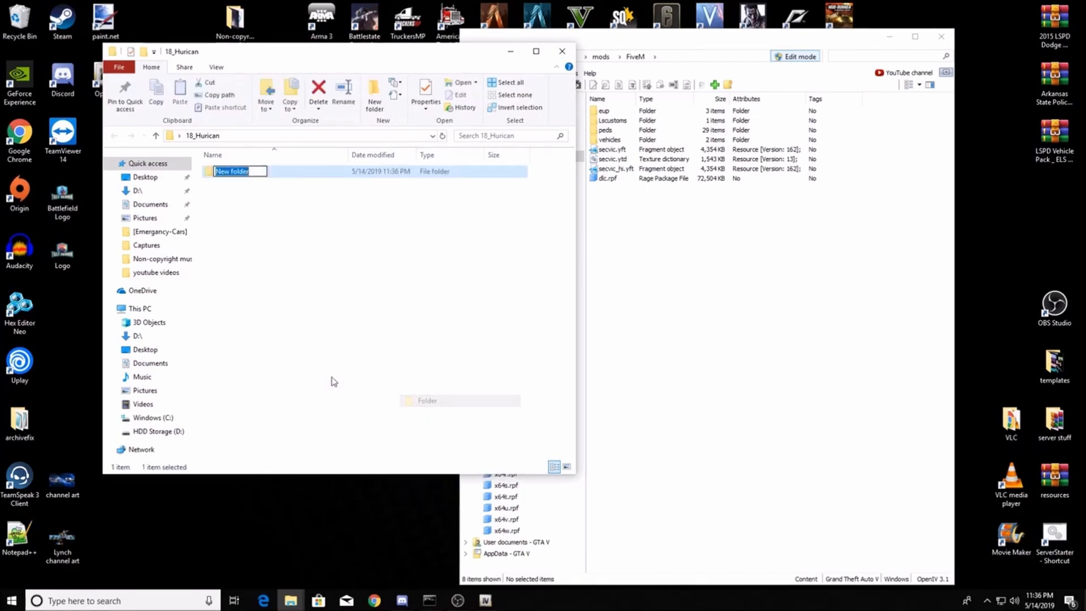
- Add a folder named 'stream' inside 18_Huracan, open it, then go back
text(stream)
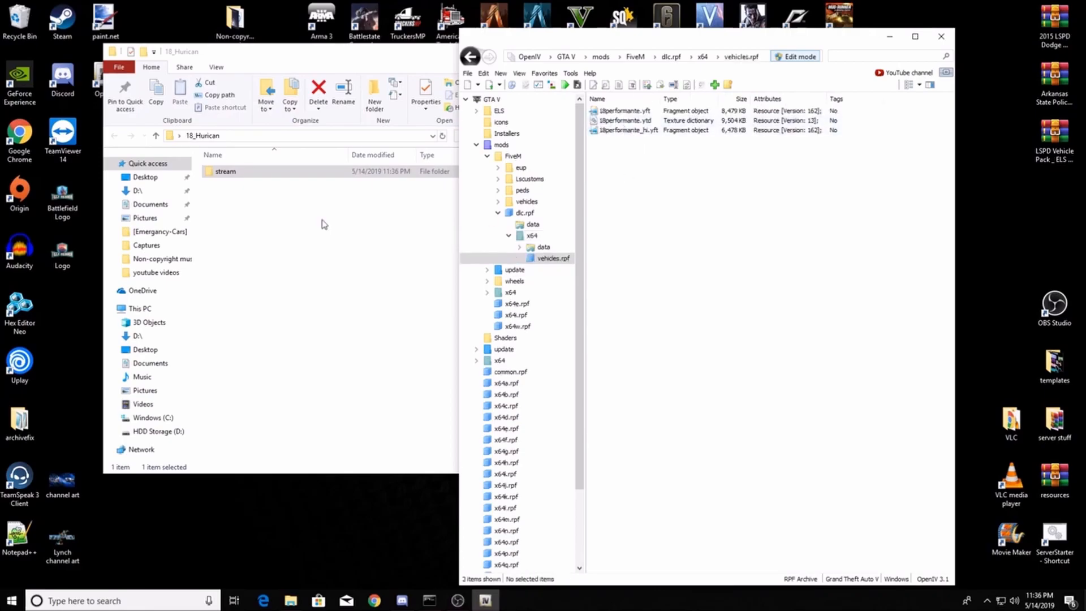
double_click(225, 171)
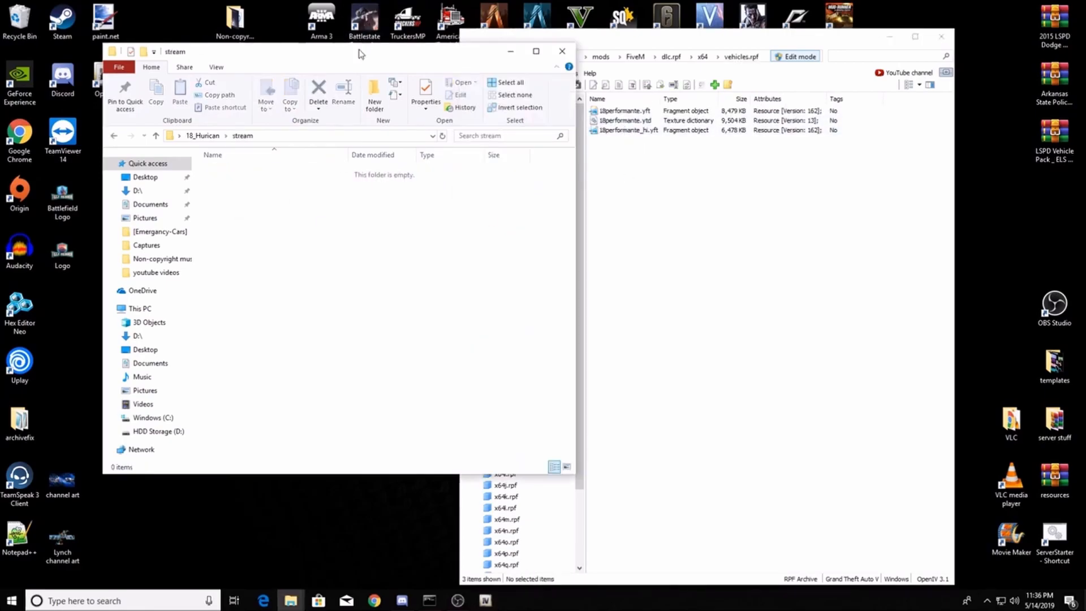
click(627, 119)
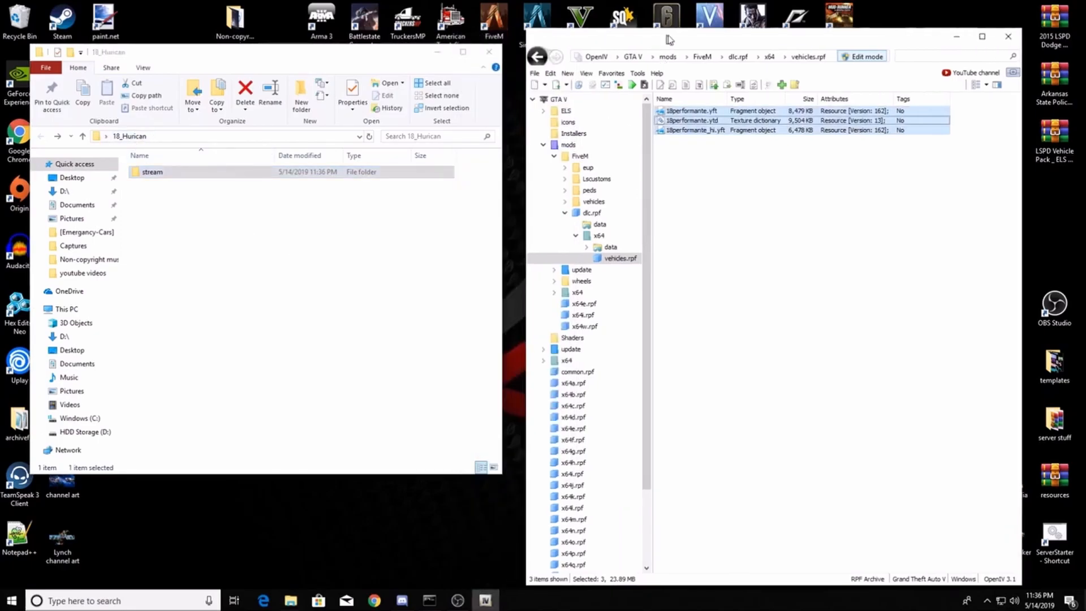
- Drag carcols, carvariations, dlctext, handling and vehicles meta from dlc.rpf's data into 18_Huracan
click(539, 56)
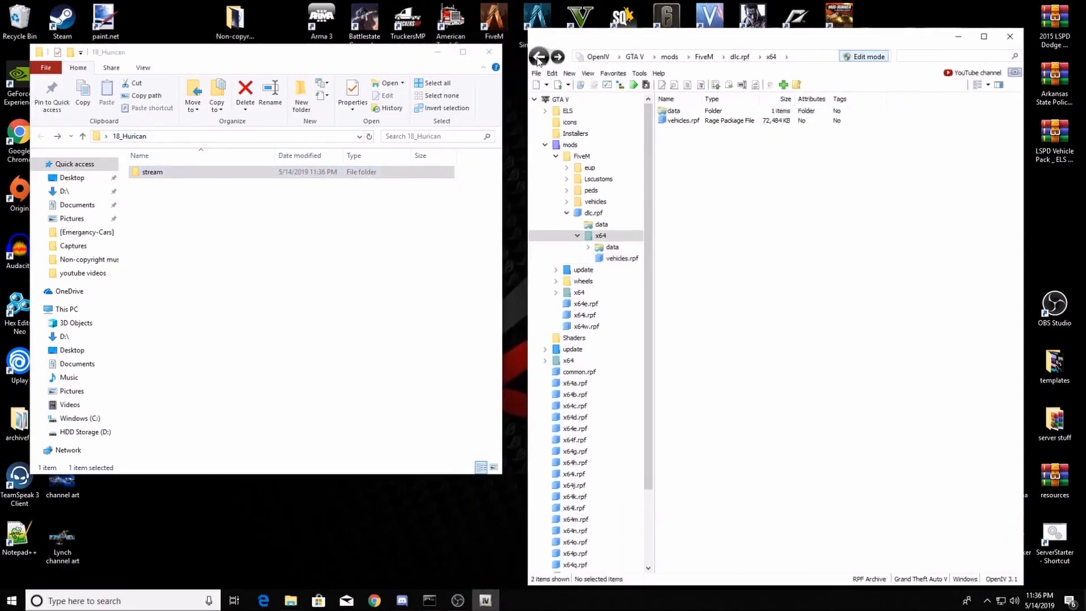
double_click(612, 247)
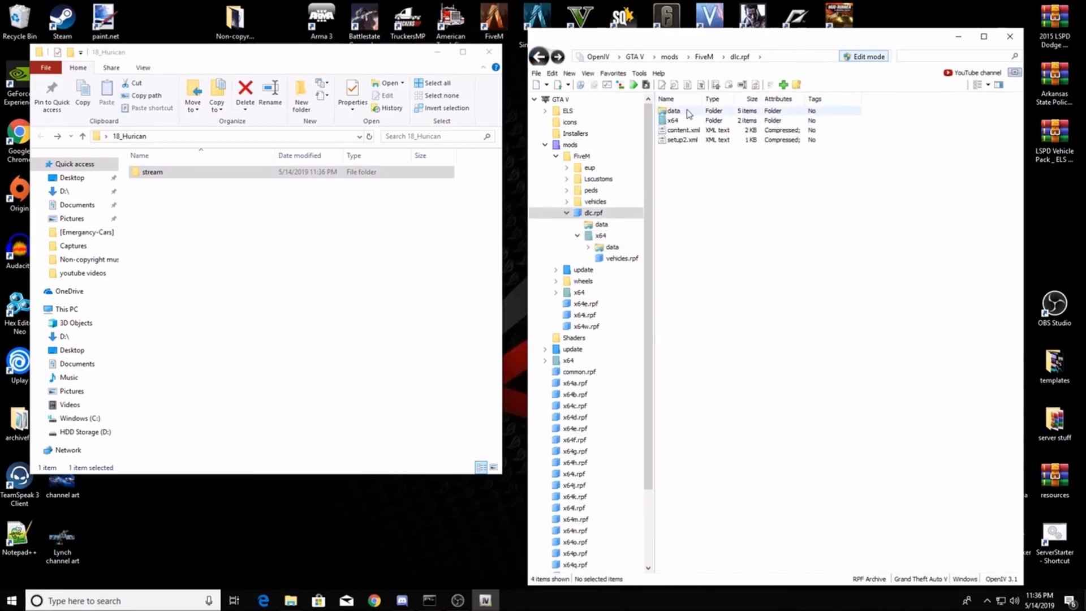
double_click(672, 111)
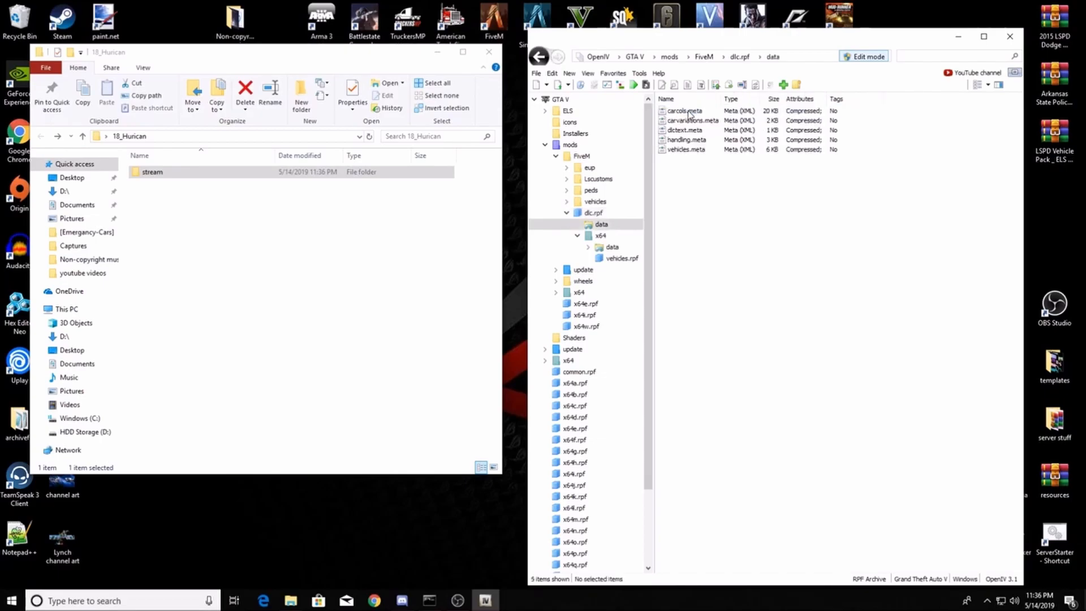
drag(692, 104, 700, 152)
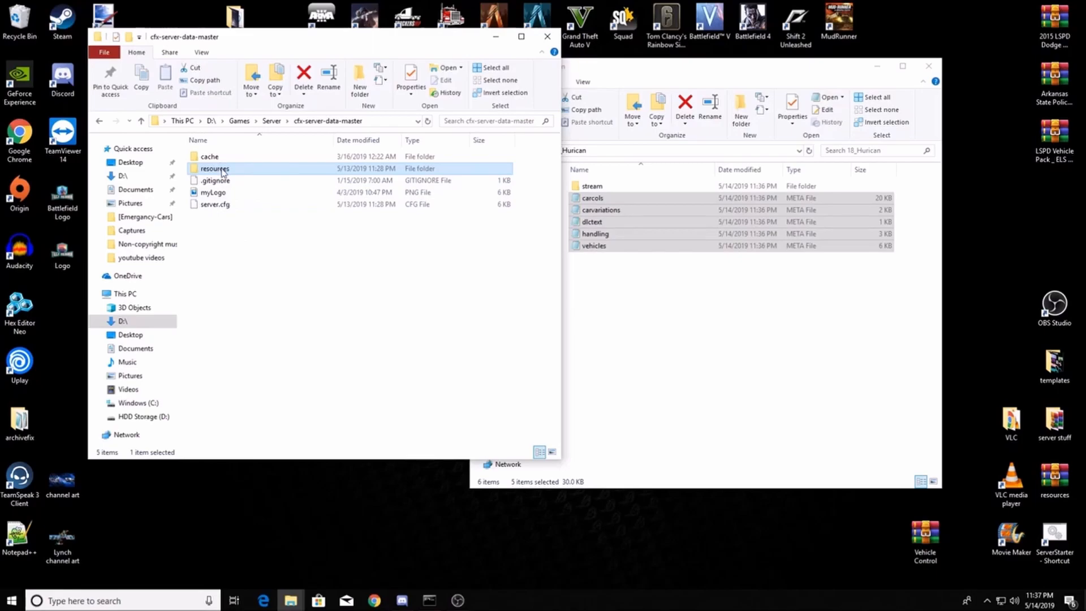
- Browse the server resources into [Civ-Cars], inspecting the dodgesrt resource folder along the way
double_click(216, 168)
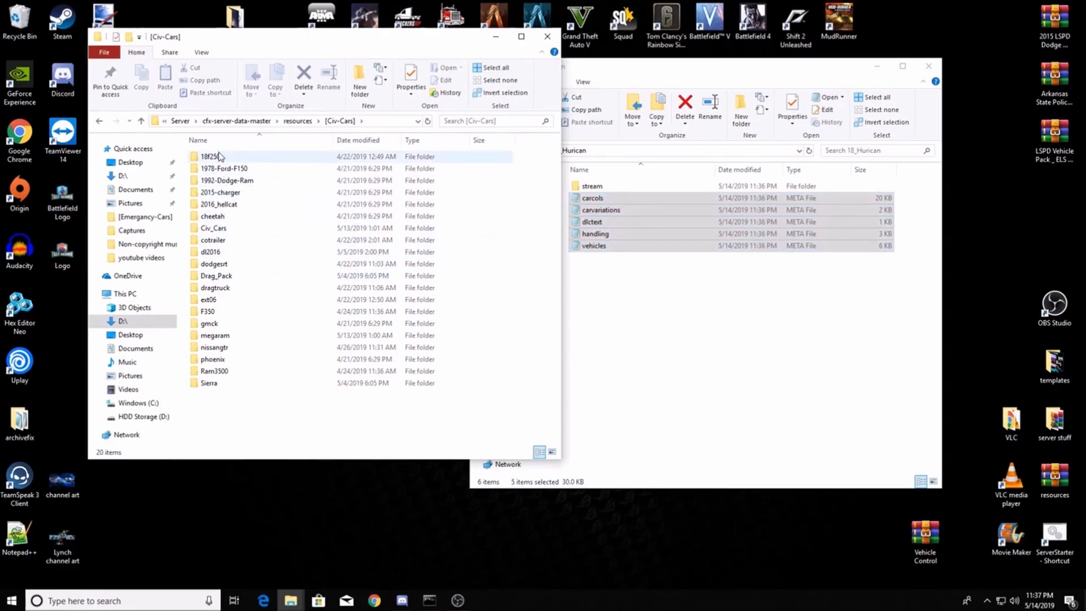
double_click(213, 263)
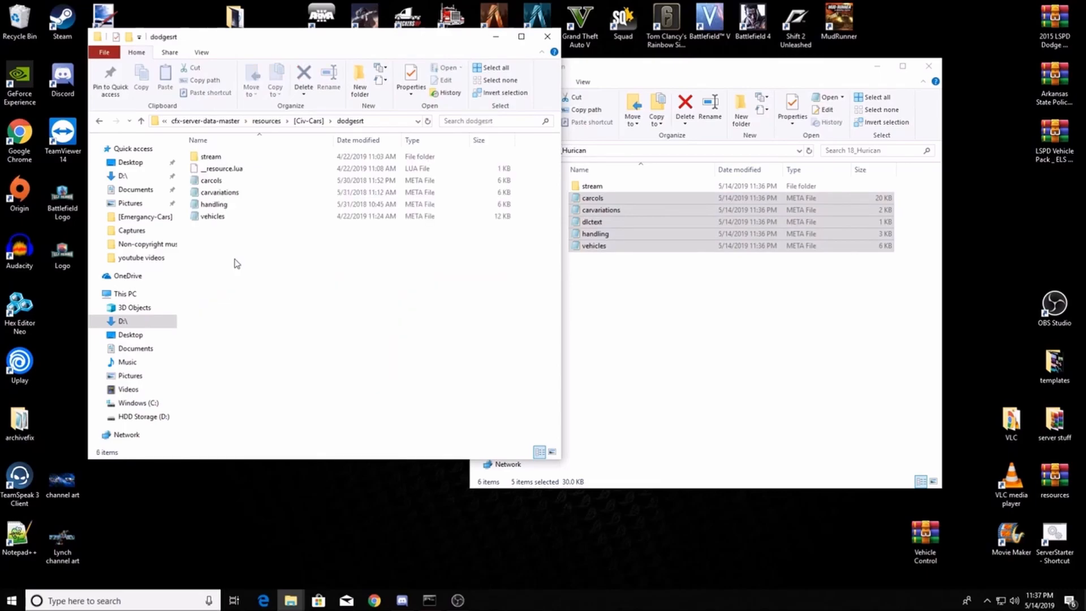
click(211, 180)
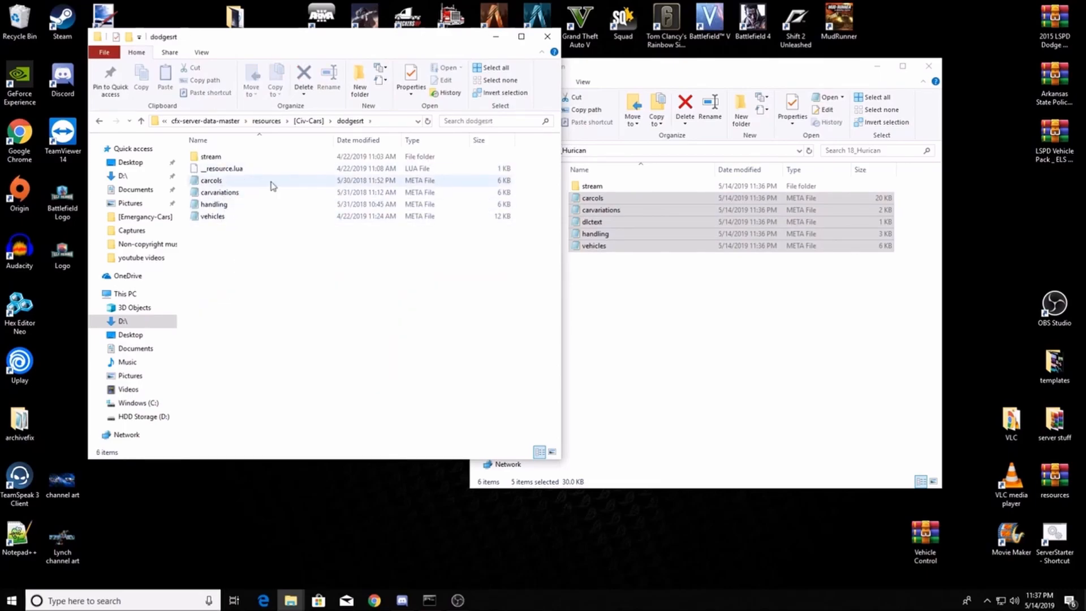
click(99, 121)
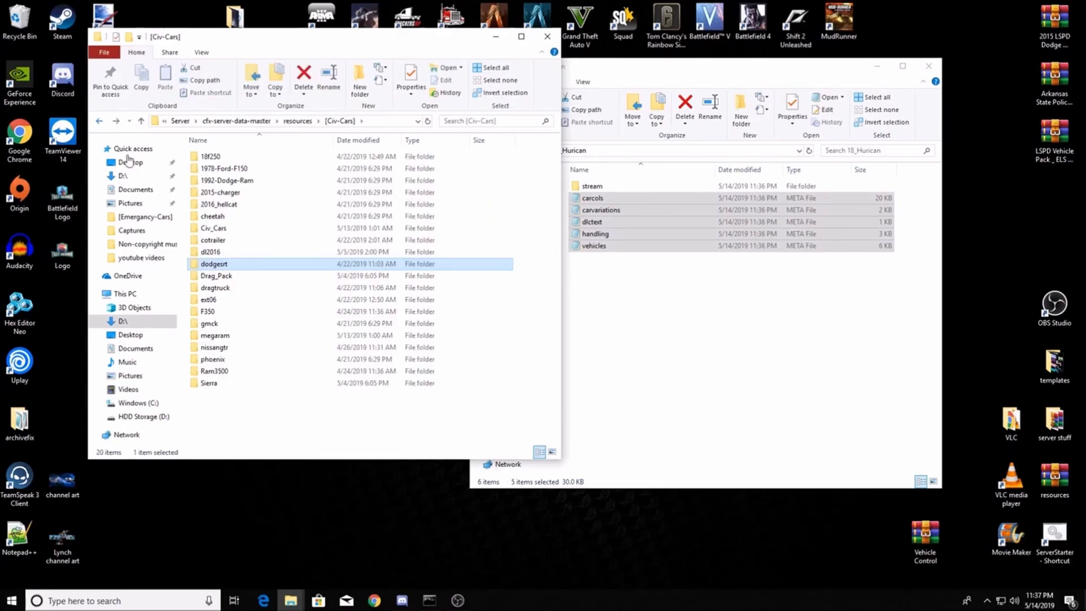
double_click(207, 299)
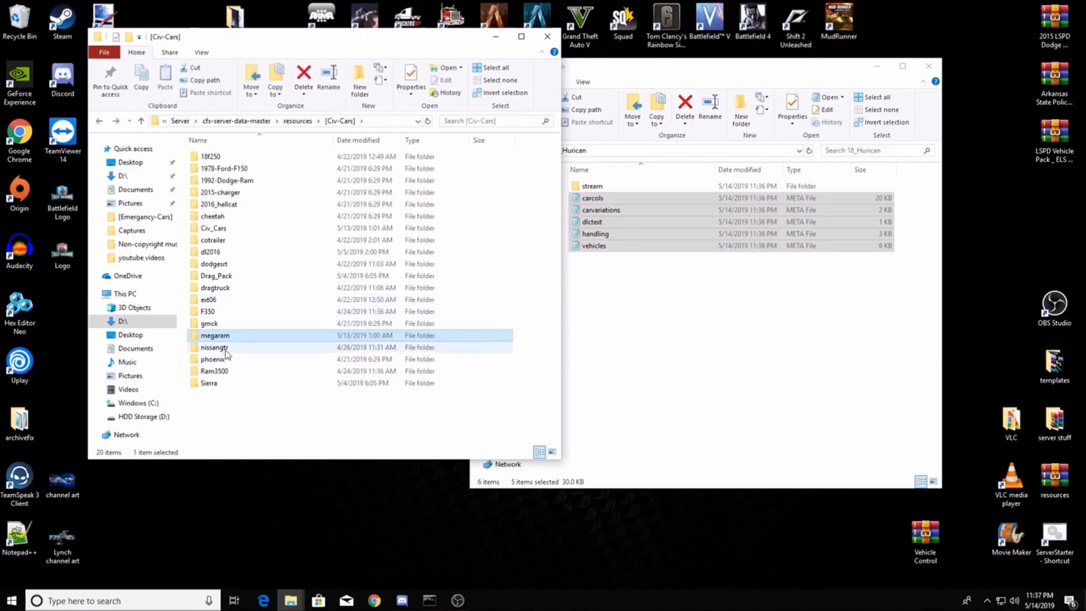
double_click(213, 347)
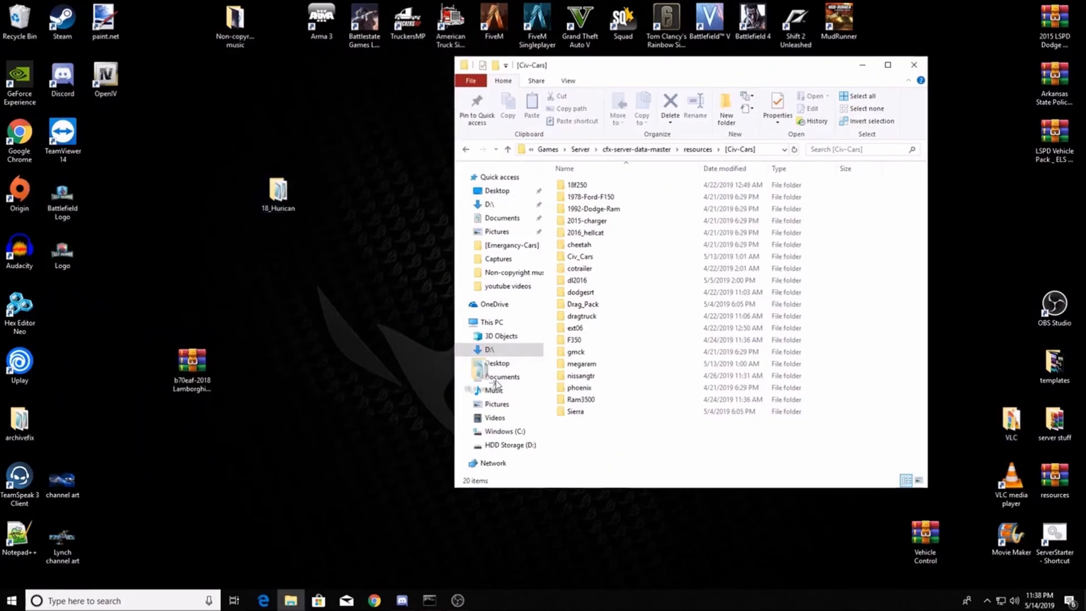
- Open cfx-server-data-master's server.cfg in Notepad++
click(583, 184)
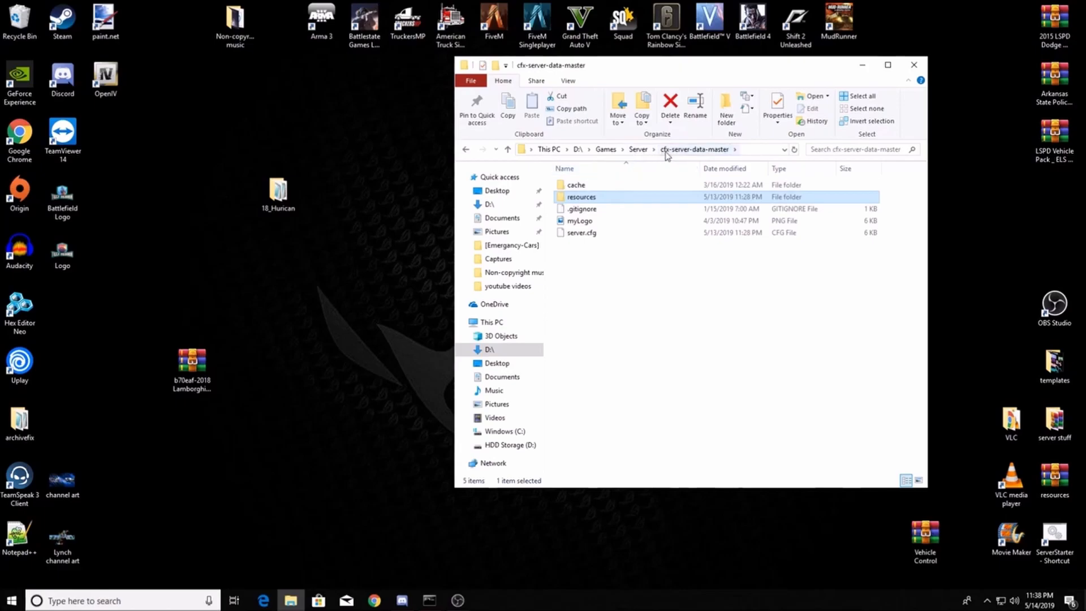
click(581, 232)
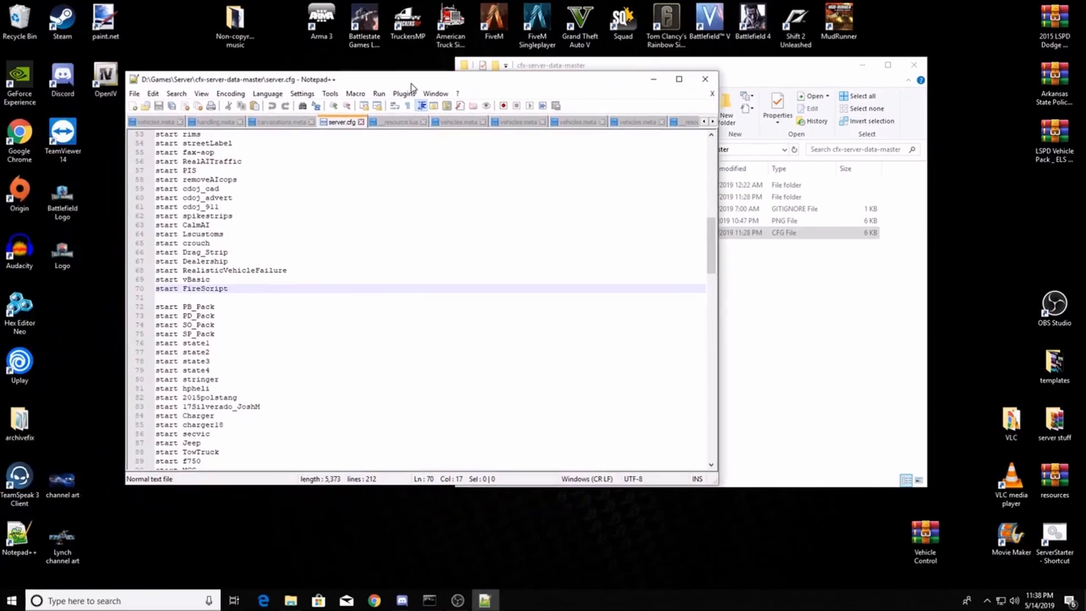
- Add a 'start 18_Huracan' line below the car entries and save server.cfg
scroll(down, 3)
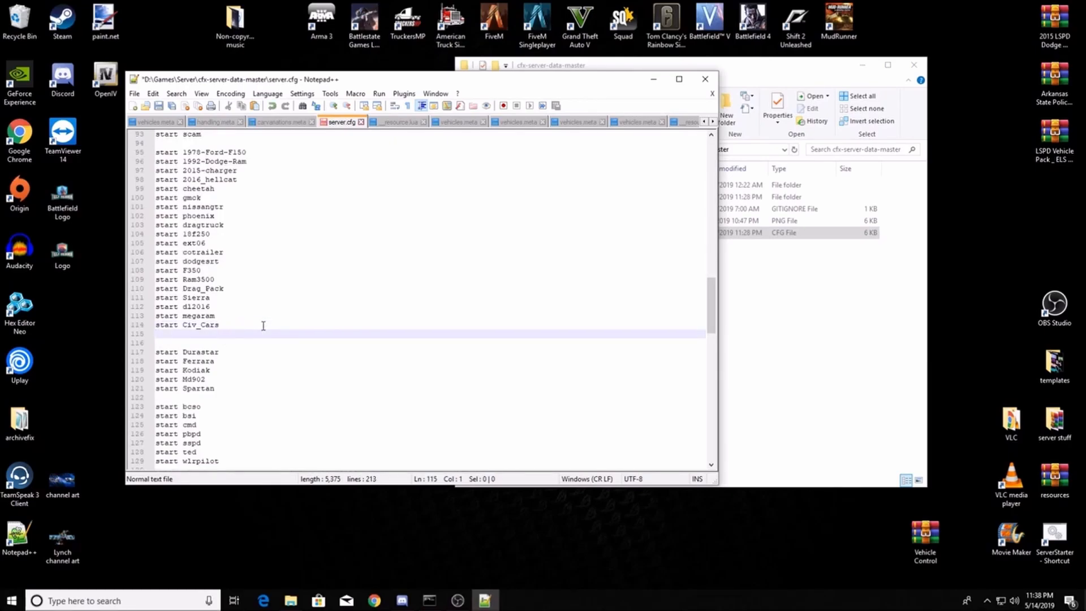
text(start)
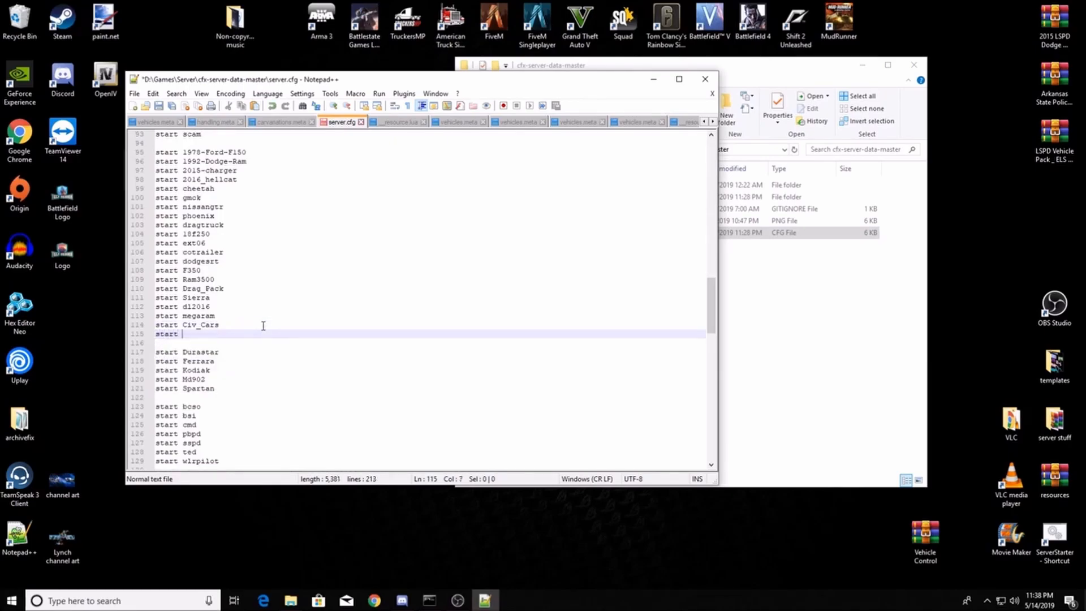
text(18_)
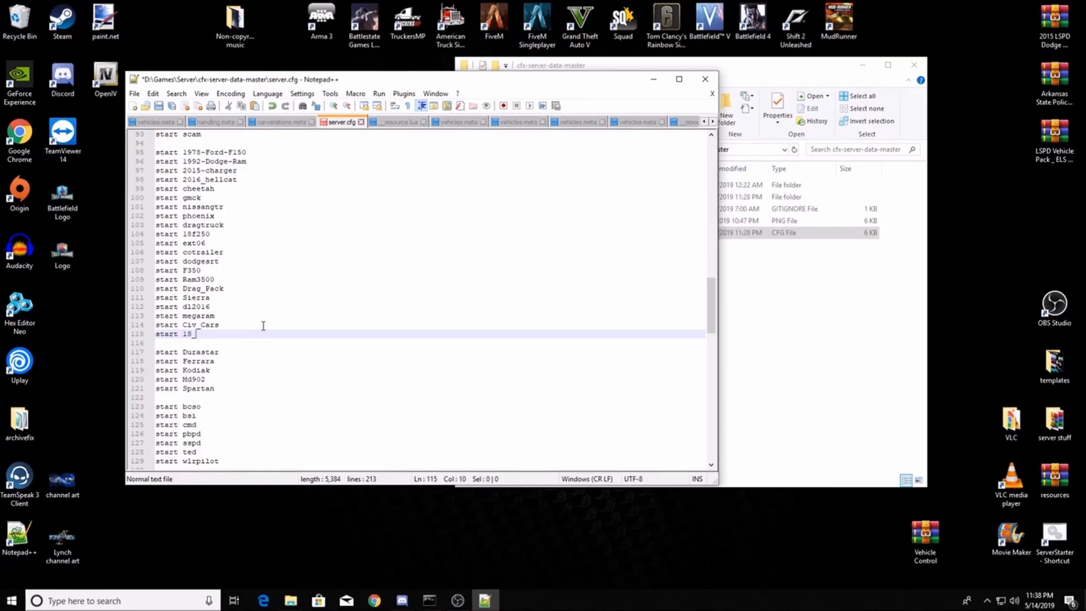
text(Huri)
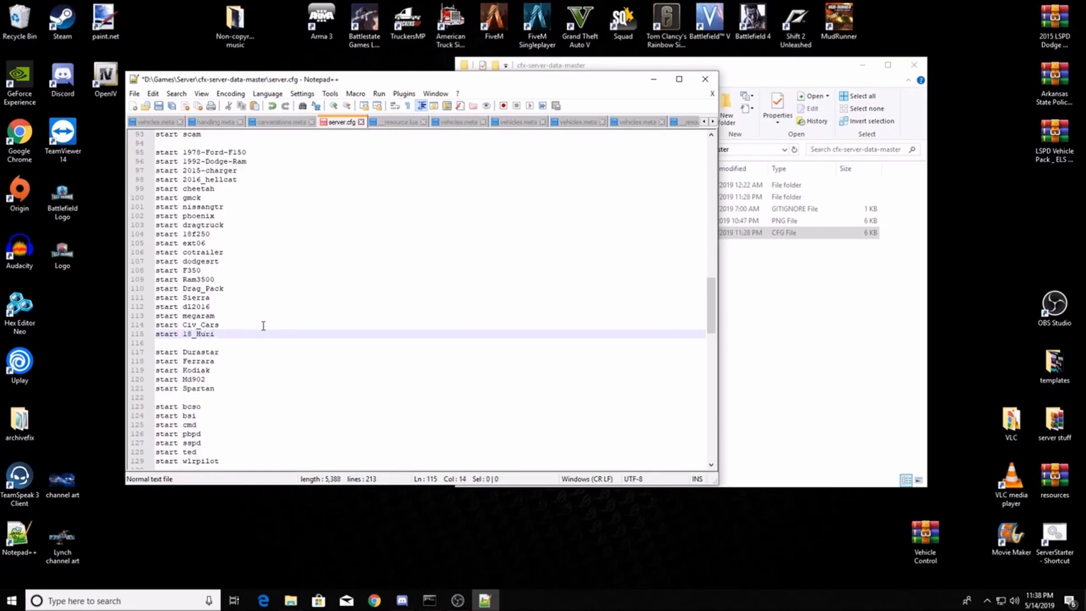
text(can)
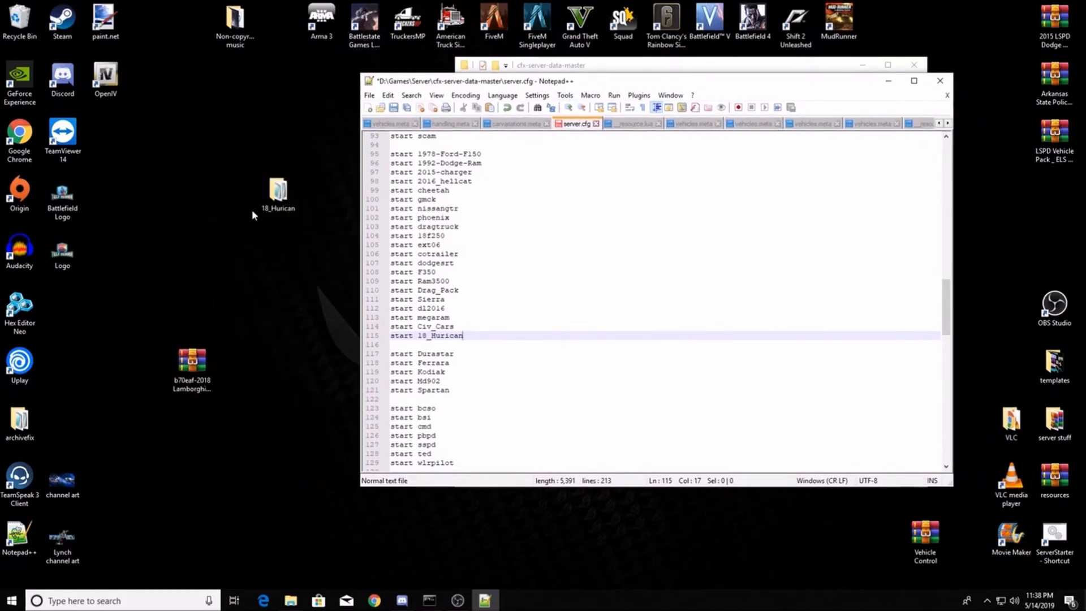
click(277, 192)
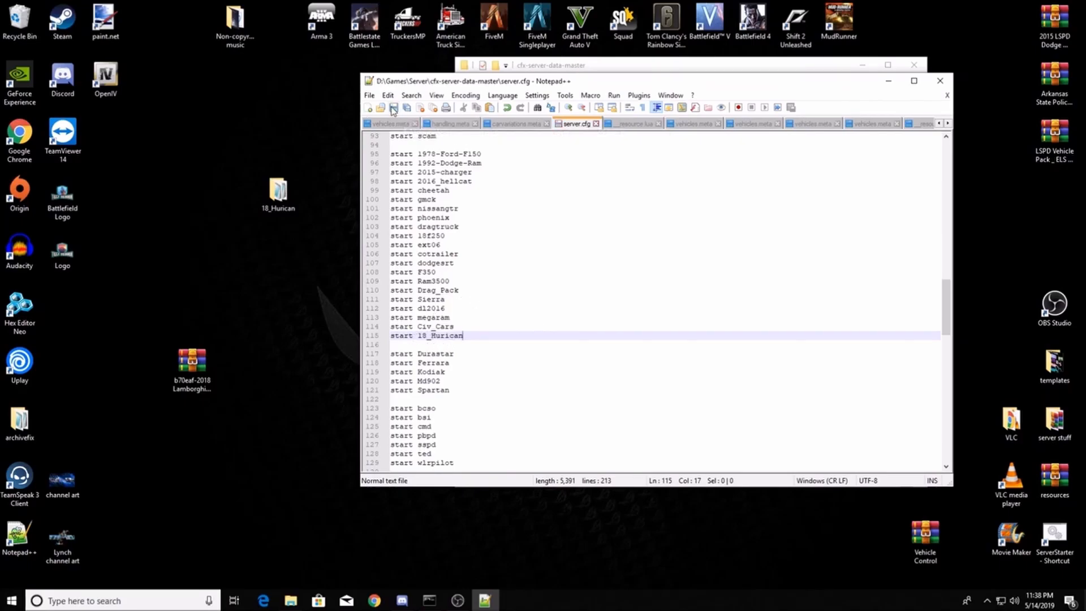
click(290, 601)
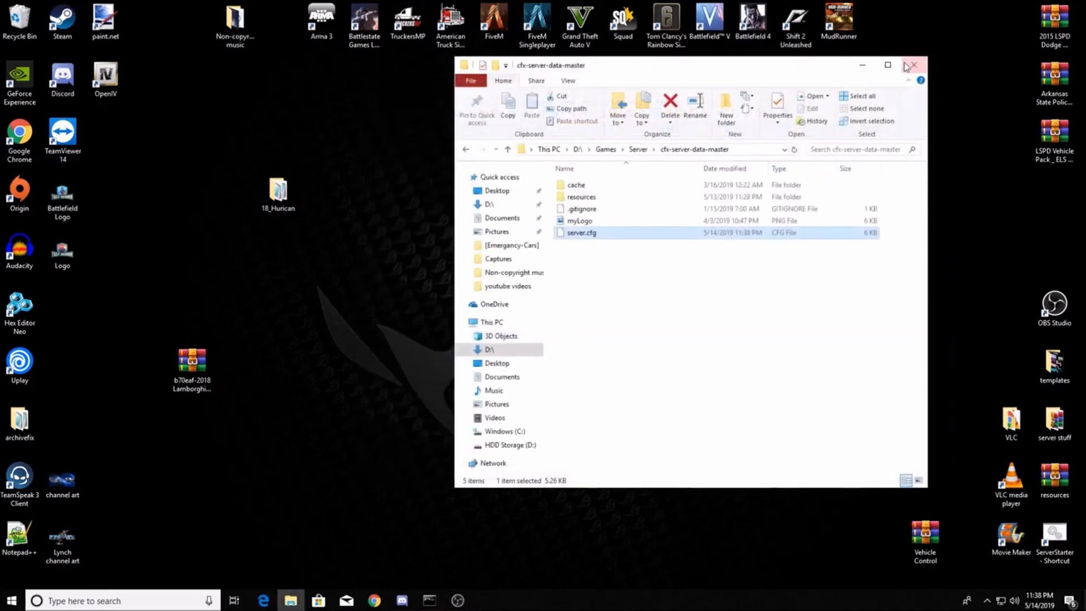
- Start the server console and check the 18_Huracan resource and its stream folder
click(913, 65)
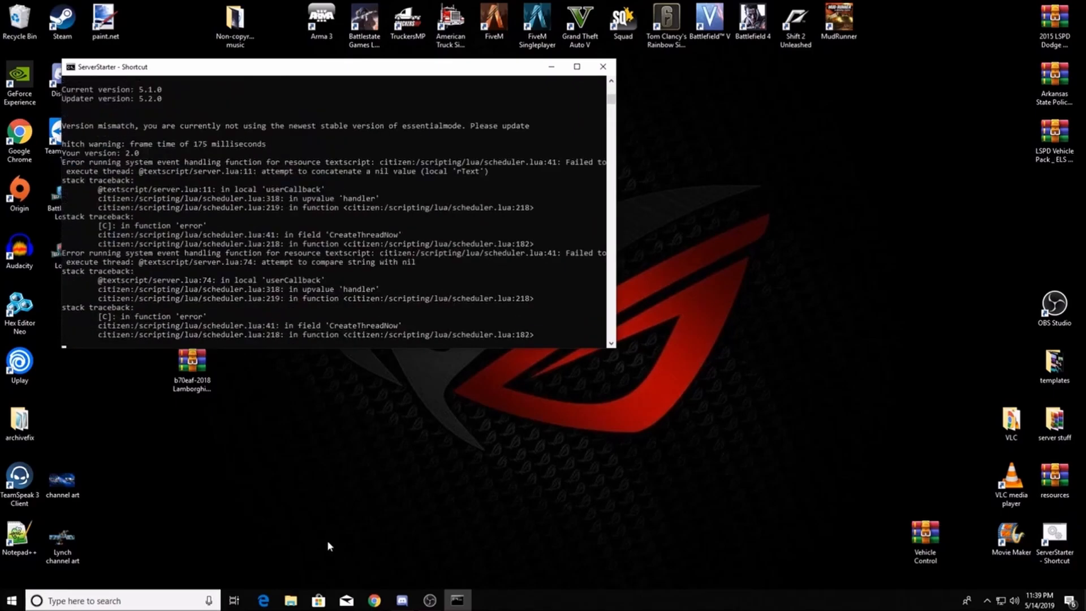
click(290, 601)
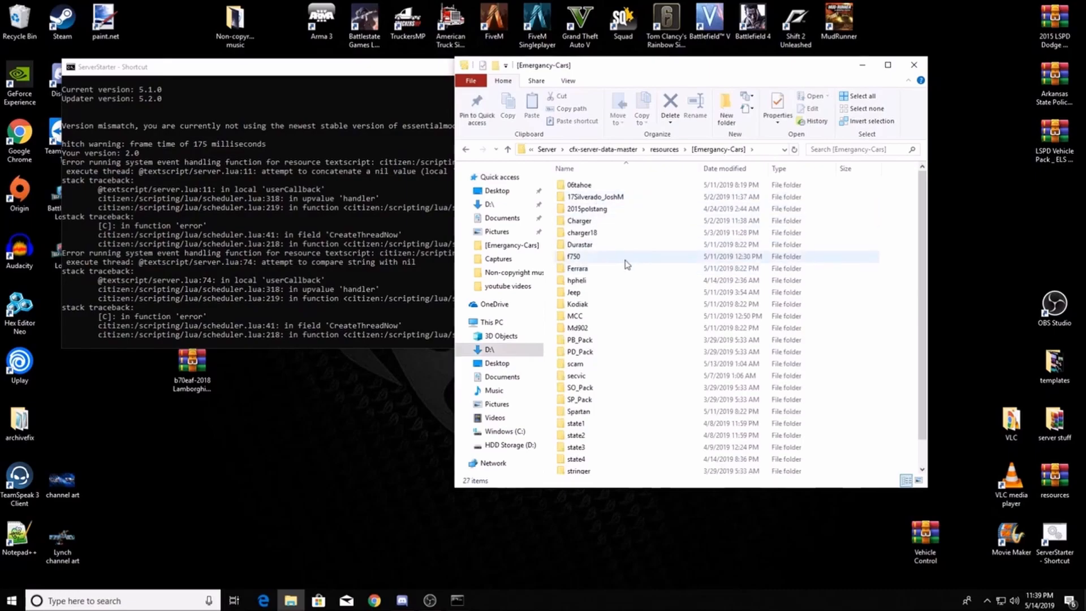
scroll(down, 3)
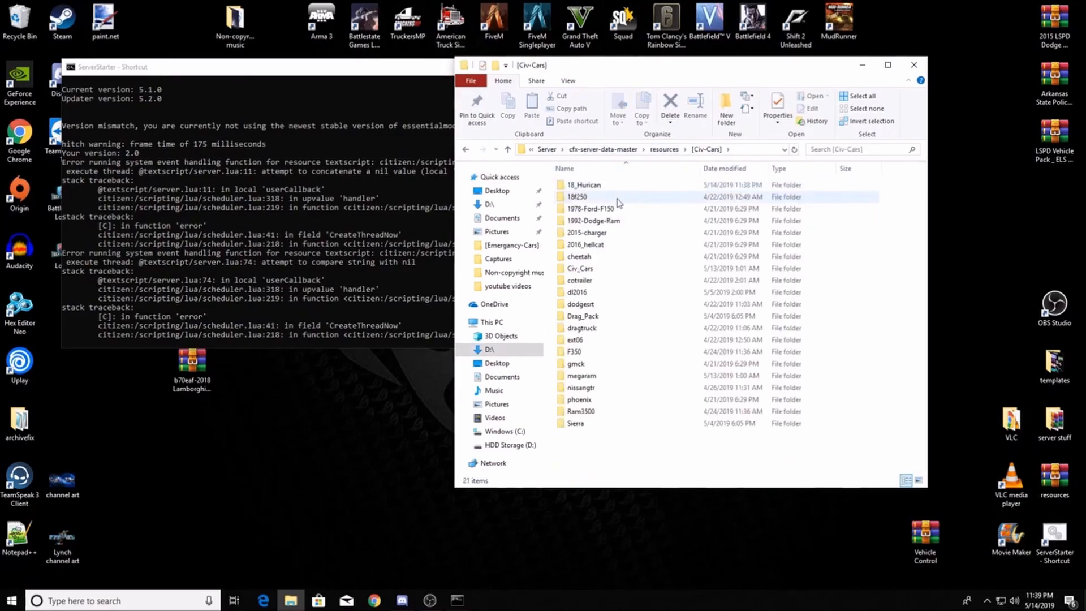
double_click(583, 185)
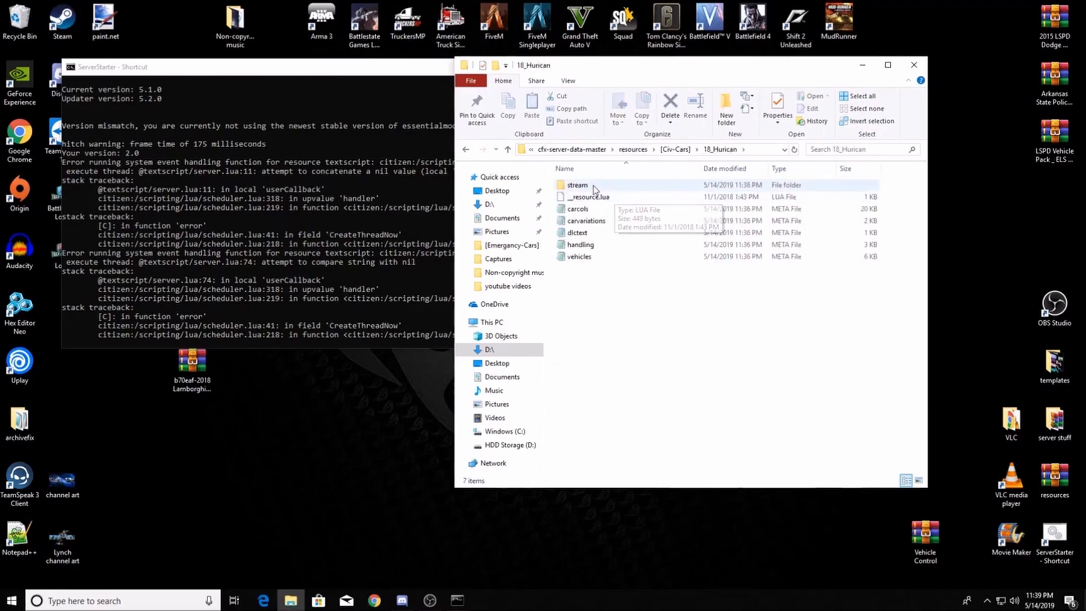
double_click(577, 185)
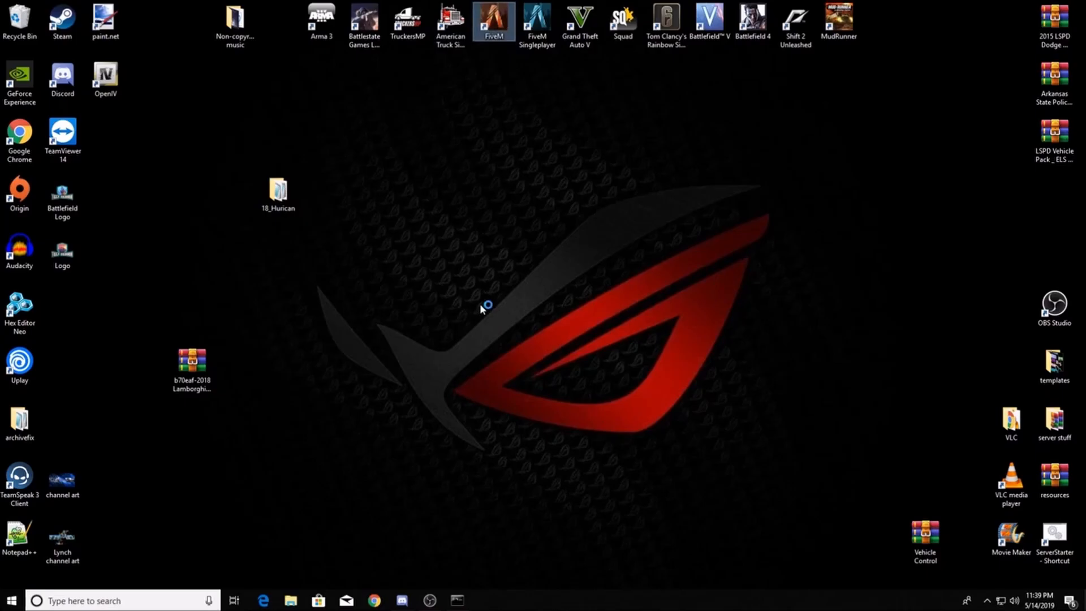
- Launch FiveM, open the Lambda Vehicle Spawner, and type the model name '18p…er'
double_click(494, 21)
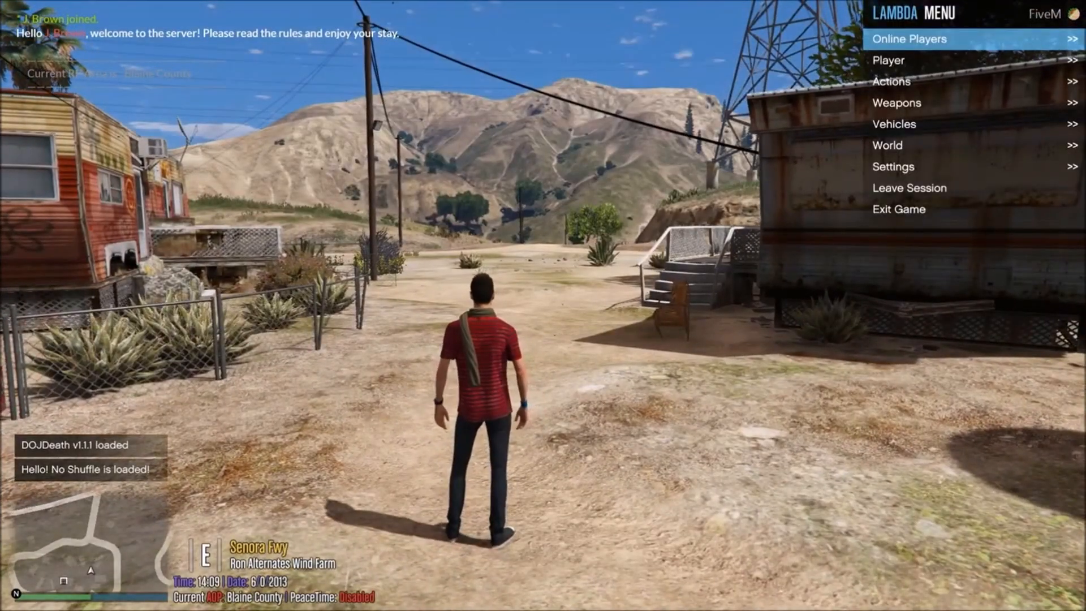
click(895, 124)
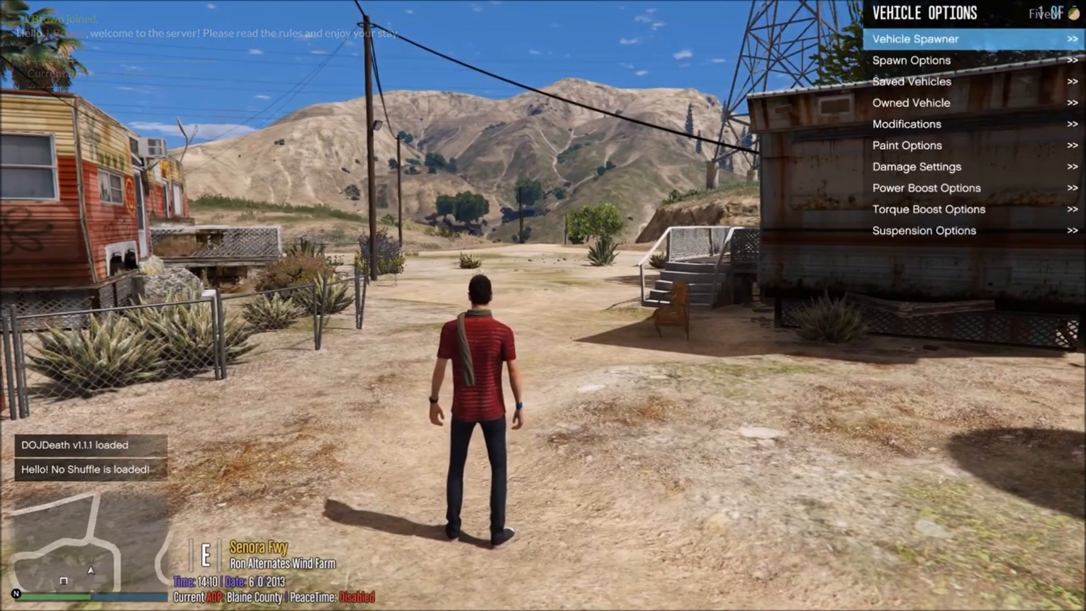
click(914, 38)
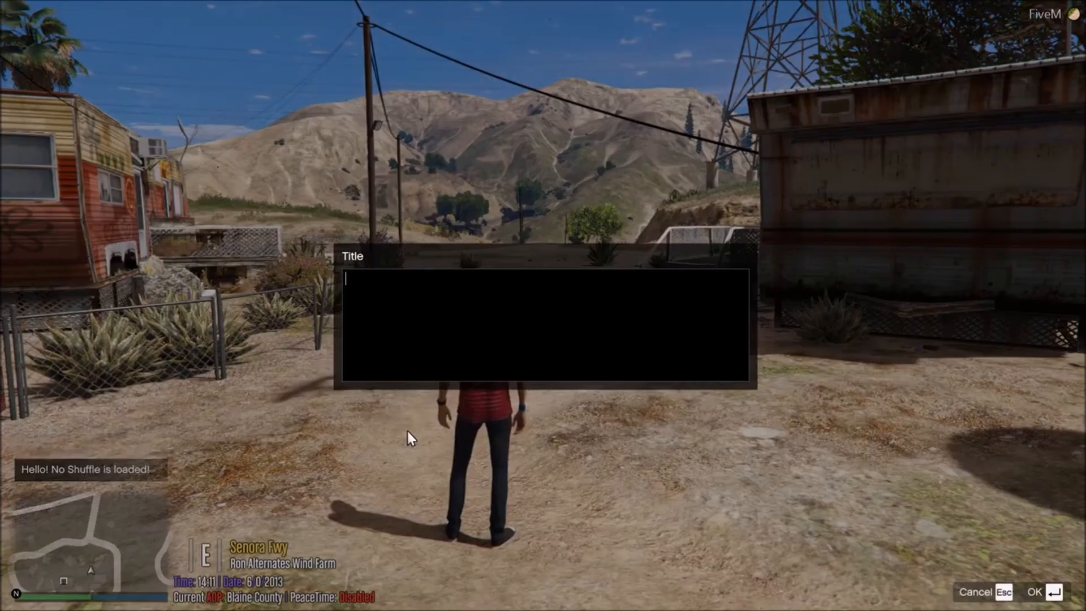
text(18p)
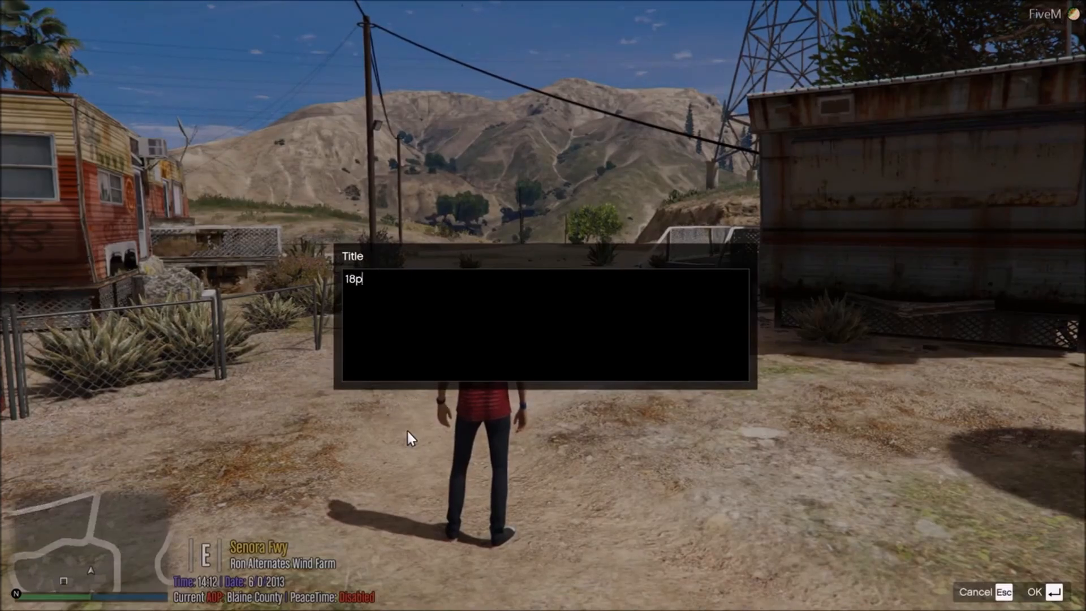
text(er)
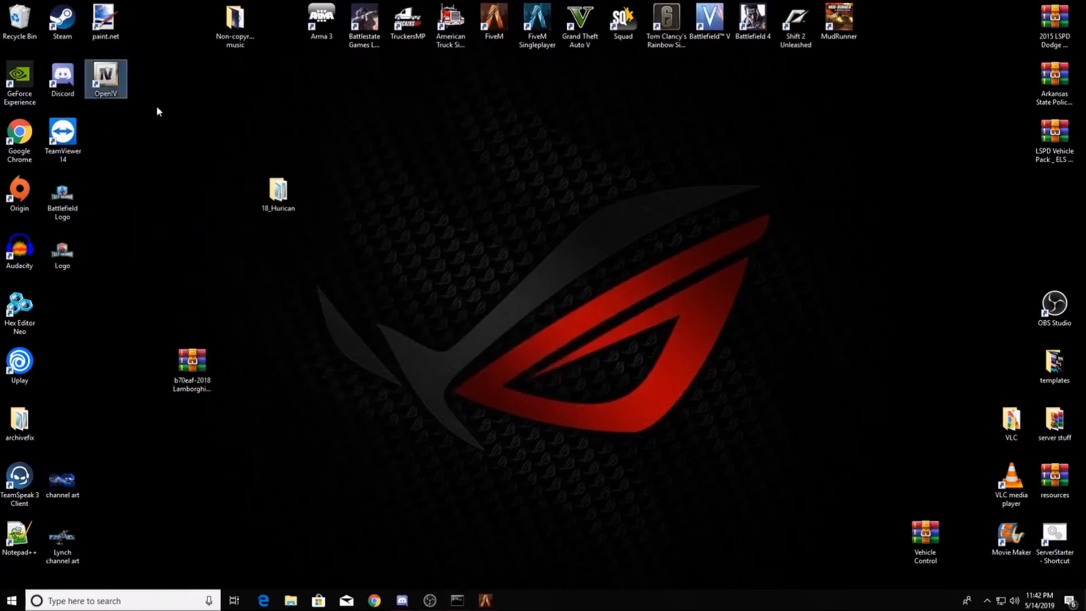
- Launch OpenIV for GTA V Windows and browse mods > FiveM to vehicles.rpf
double_click(104, 78)
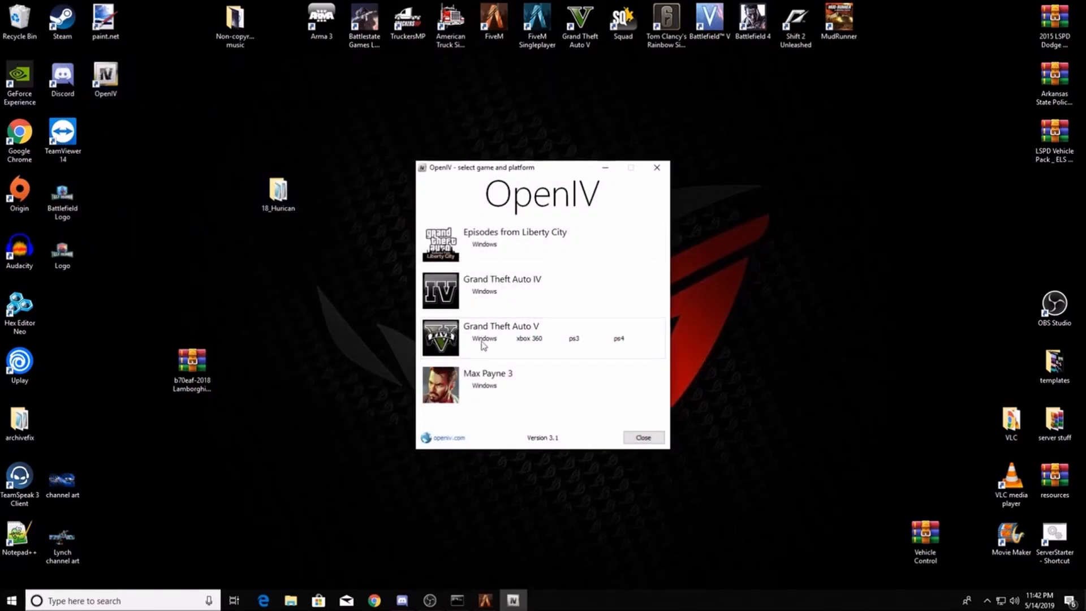
click(485, 338)
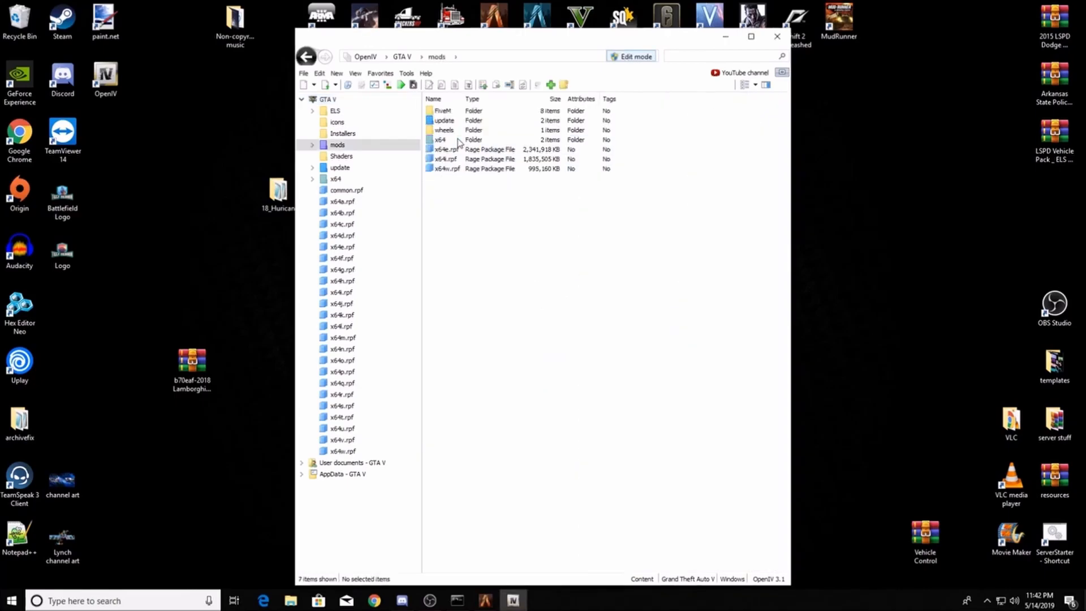
click(442, 110)
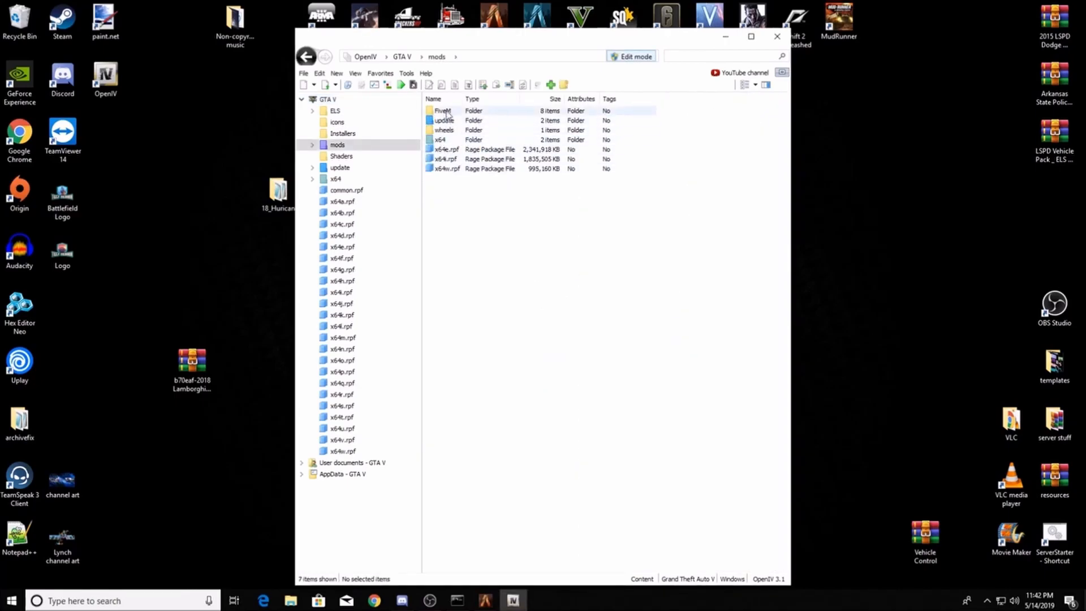
double_click(442, 110)
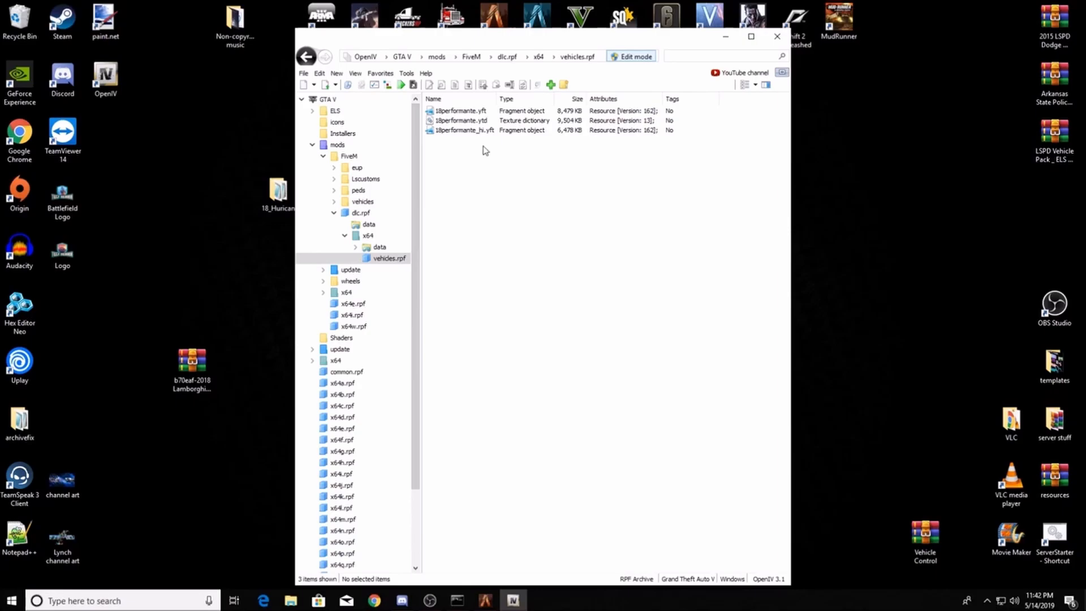
mouse_move(460, 148)
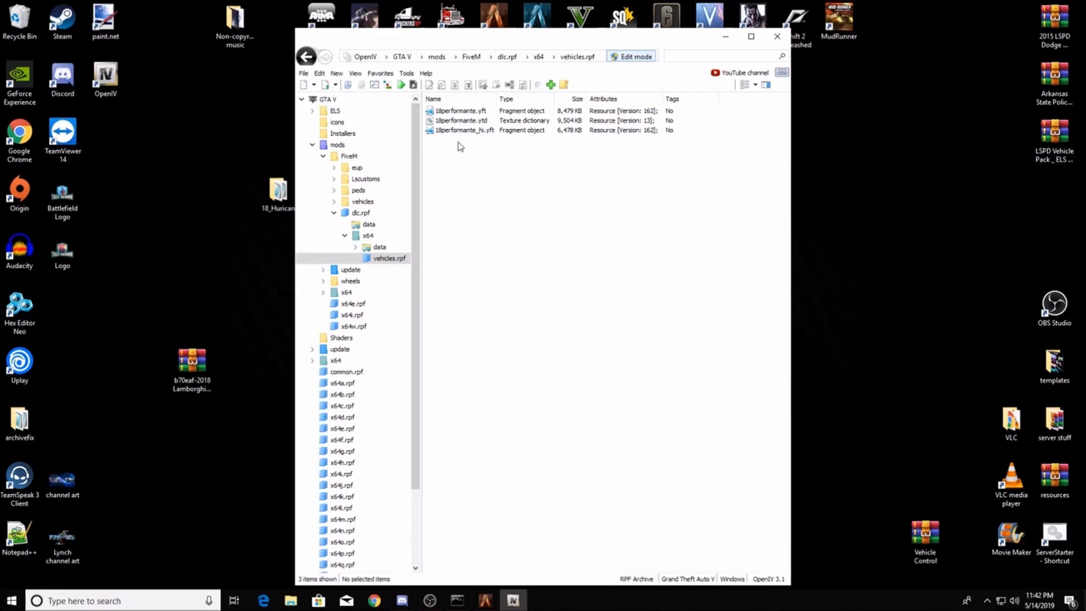
mouse_move(456, 146)
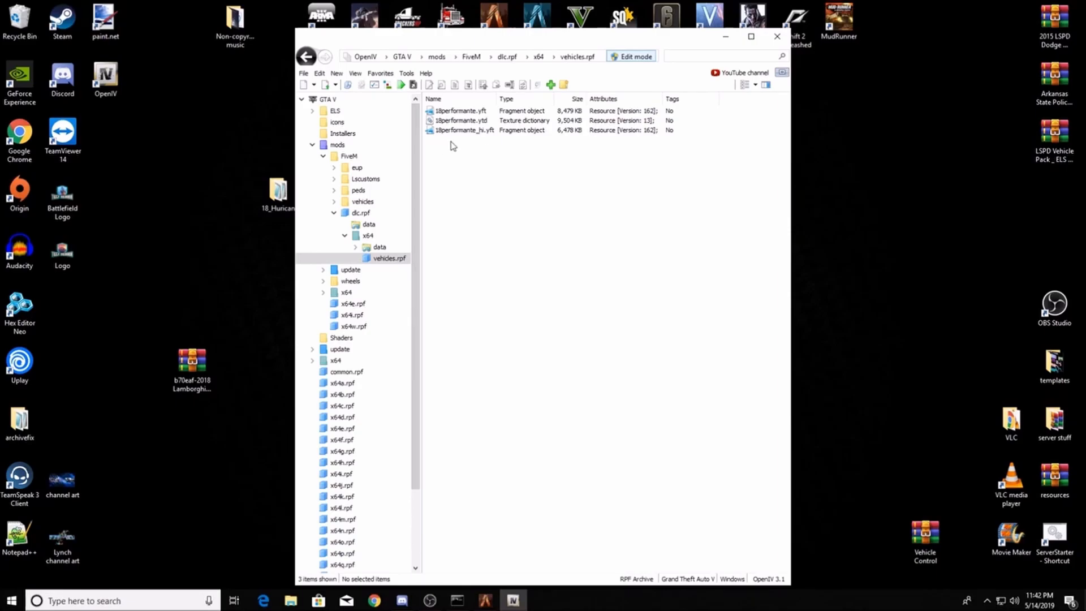
click(277, 188)
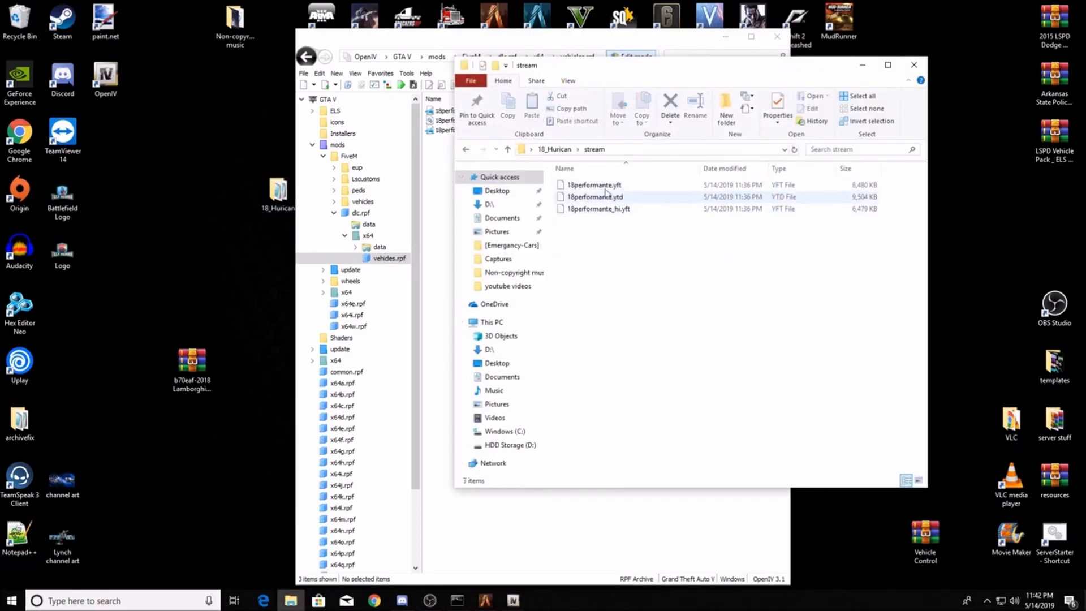
click(622, 406)
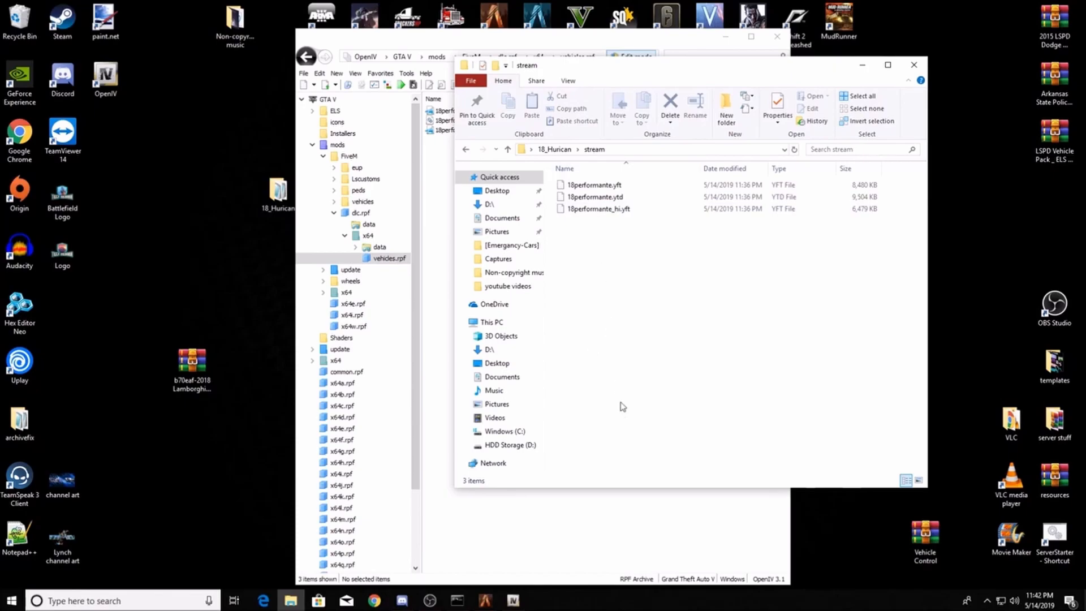
mouse_move(629, 332)
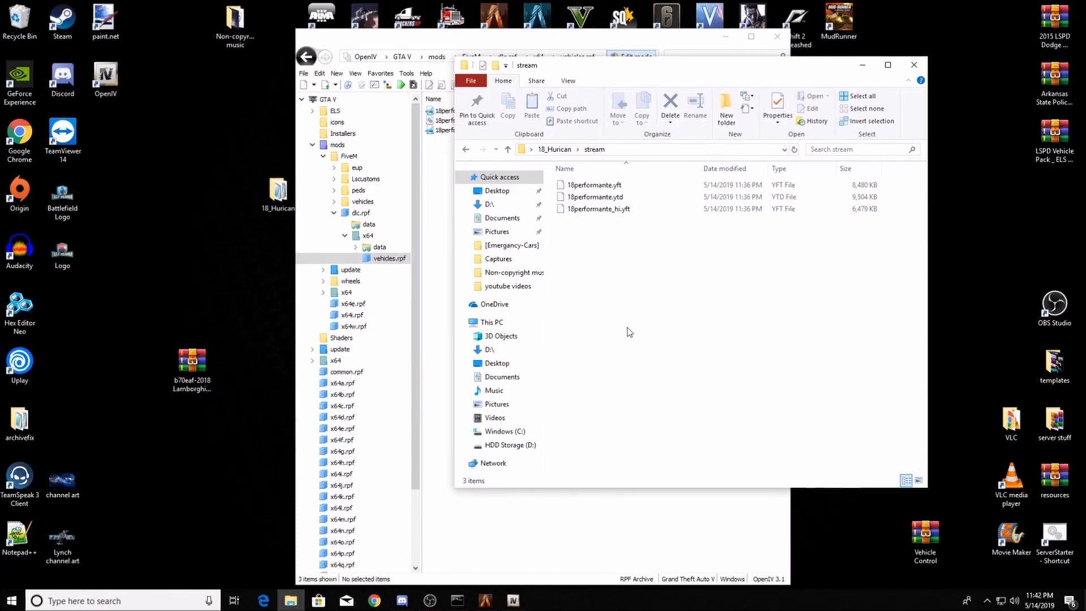
mouse_move(628, 325)
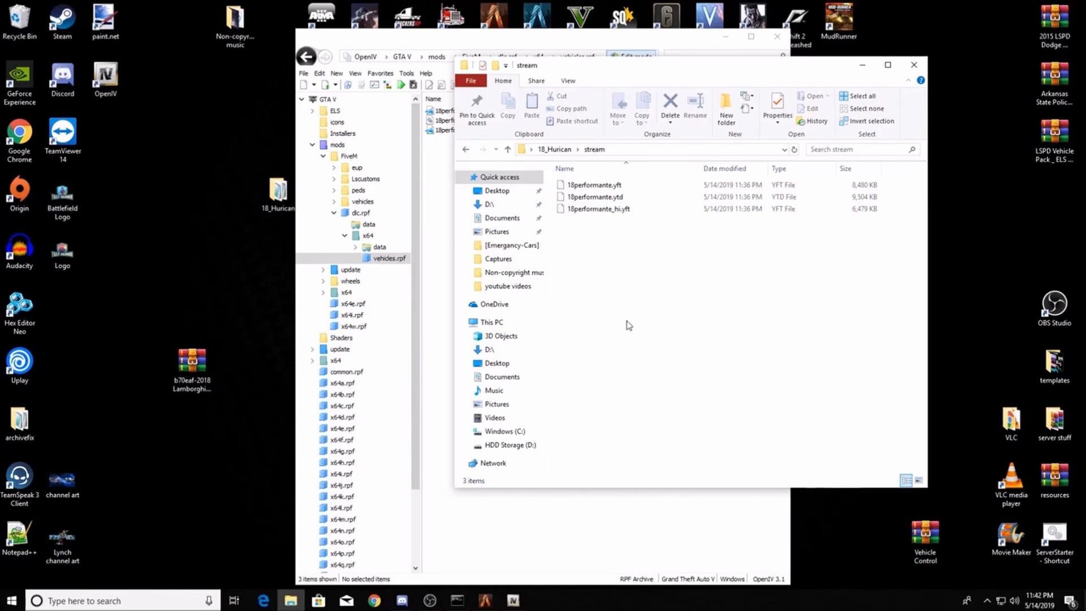